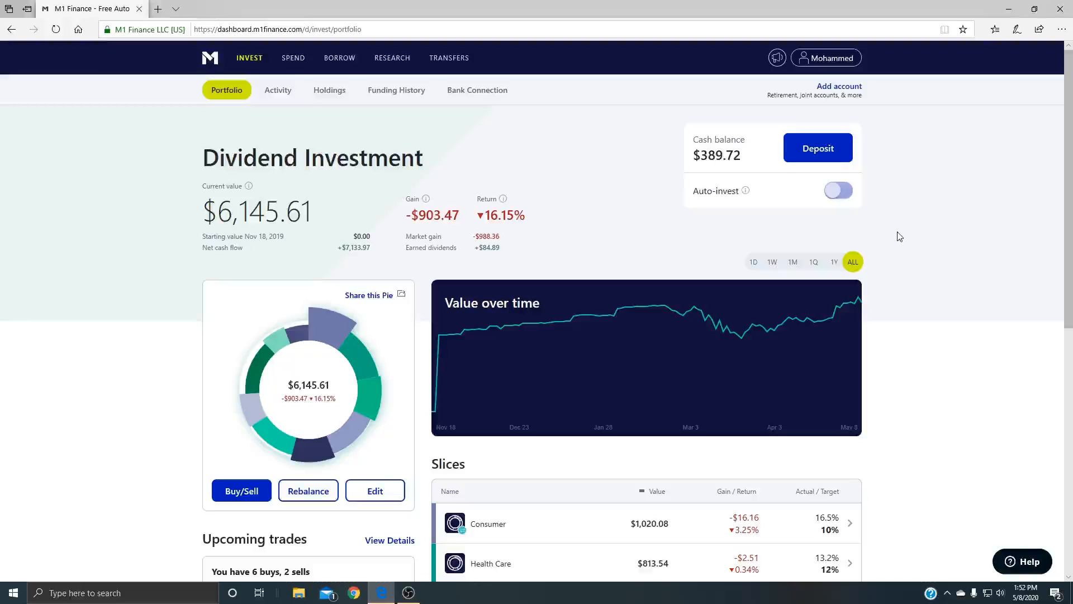
mouse_move(888, 238)
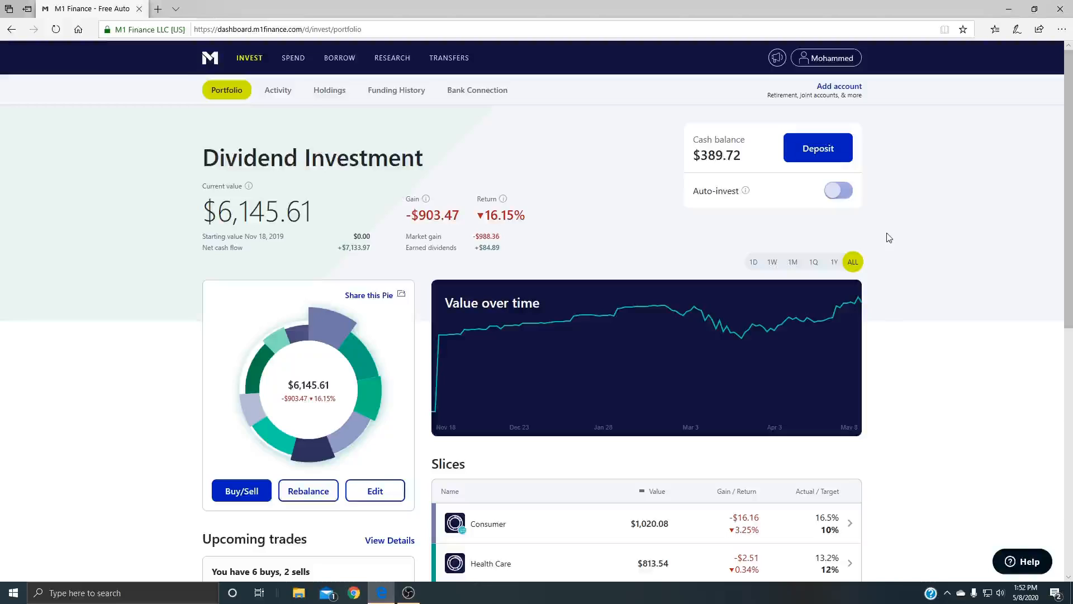
mouse_move(881, 232)
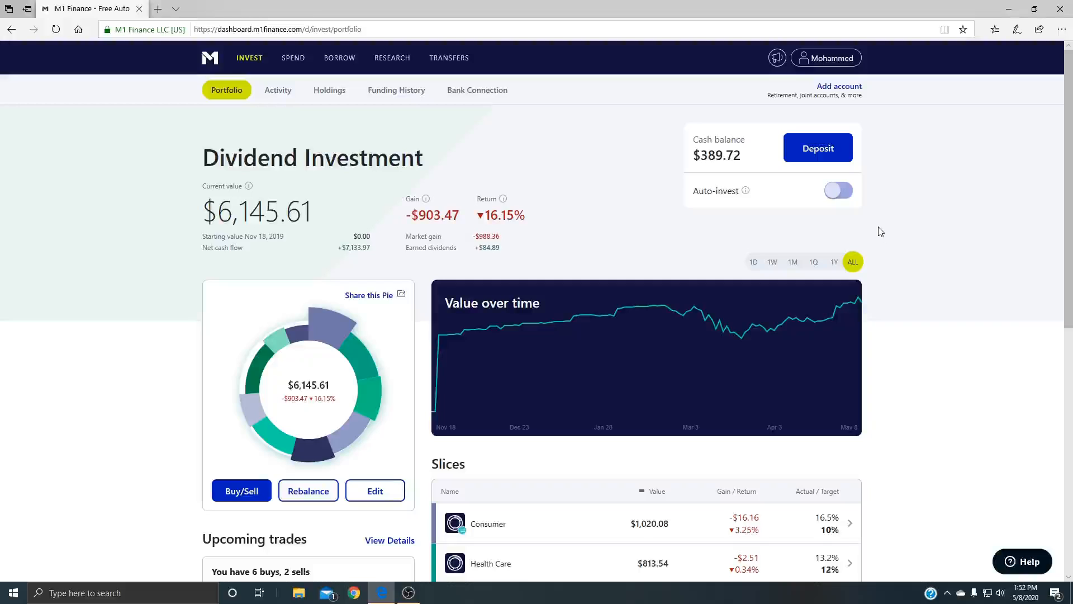
mouse_move(813, 223)
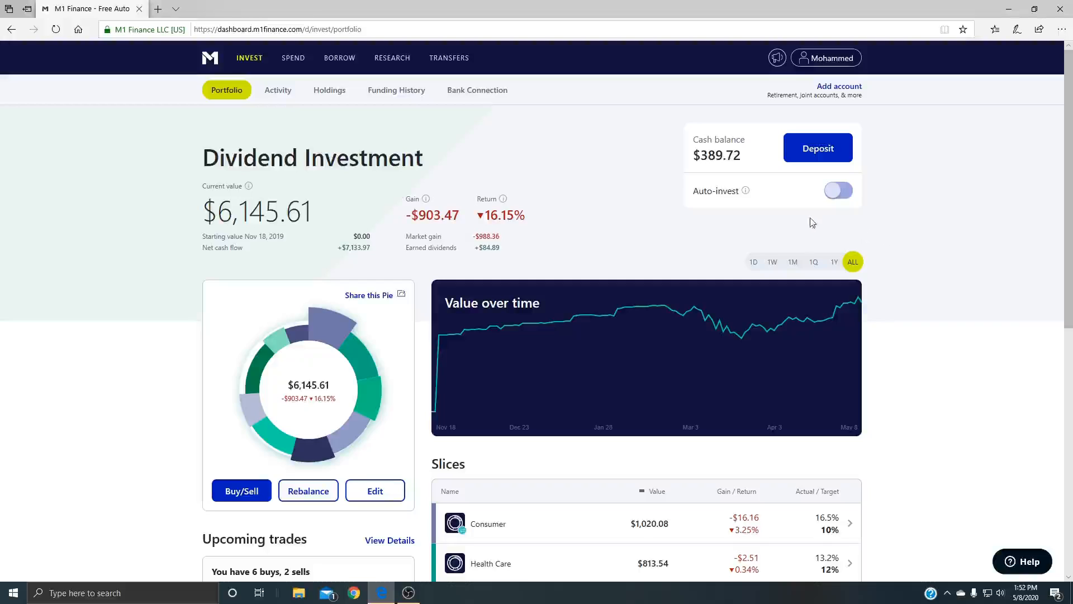
mouse_move(820, 235)
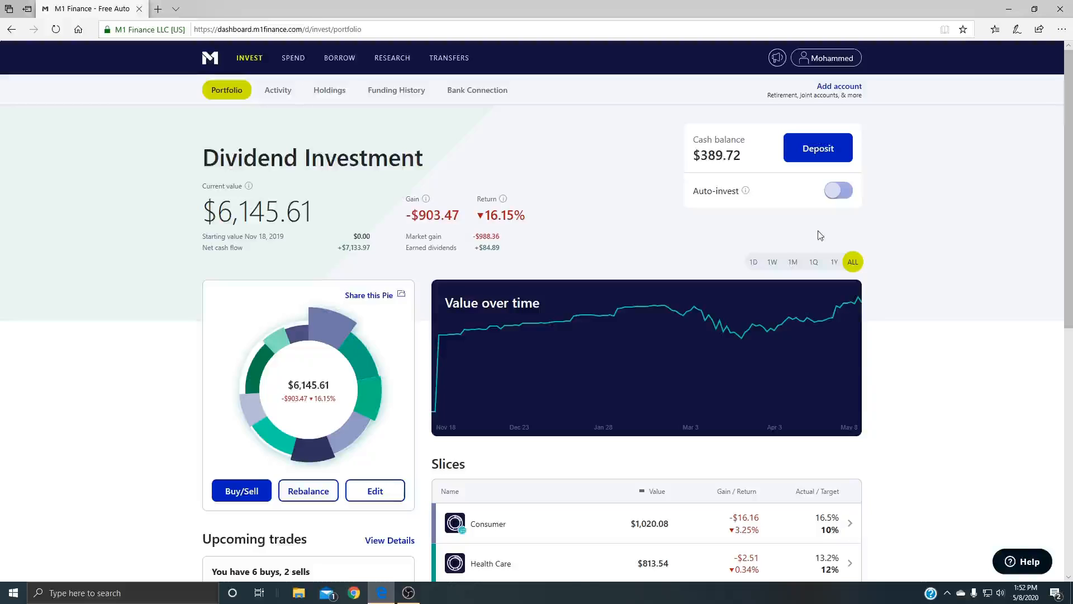
- Open the Activity history and scroll through recent orders, deposits and dividends back to April 2020
double_click(262, 210)
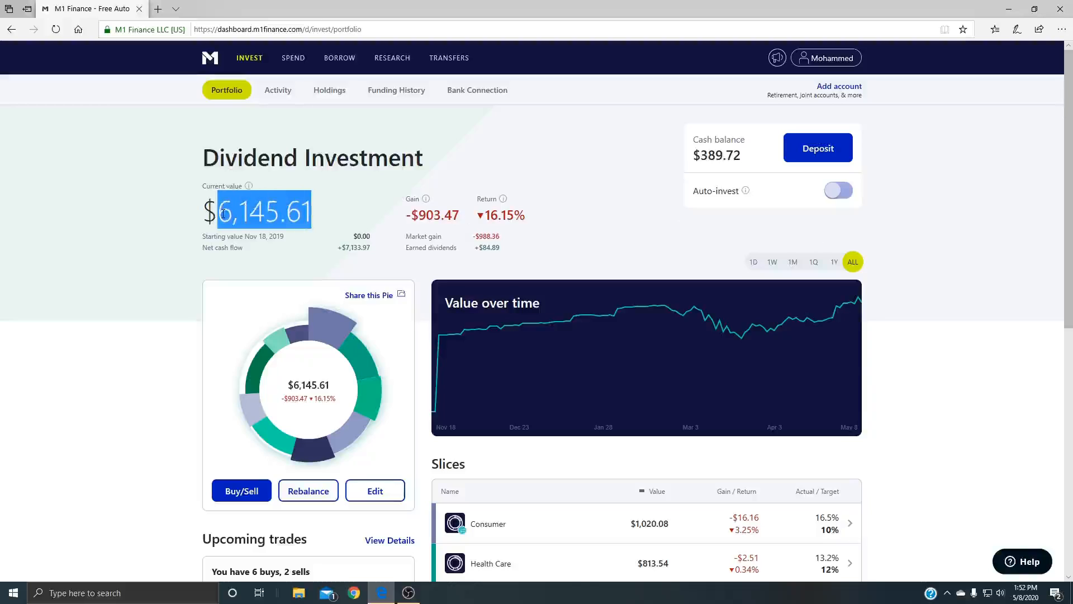
mouse_move(317, 221)
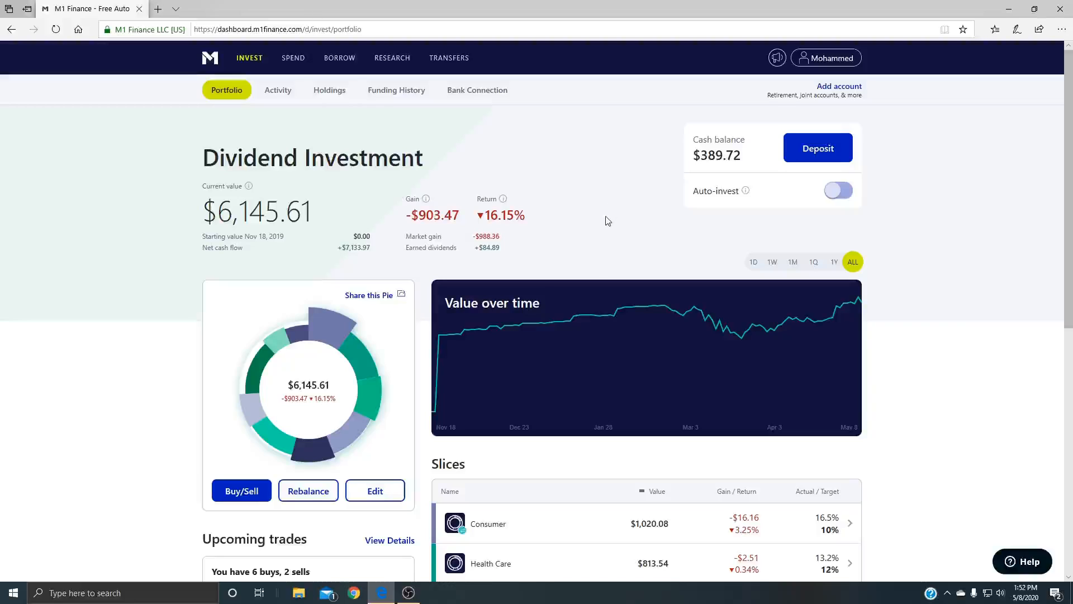
mouse_move(329, 90)
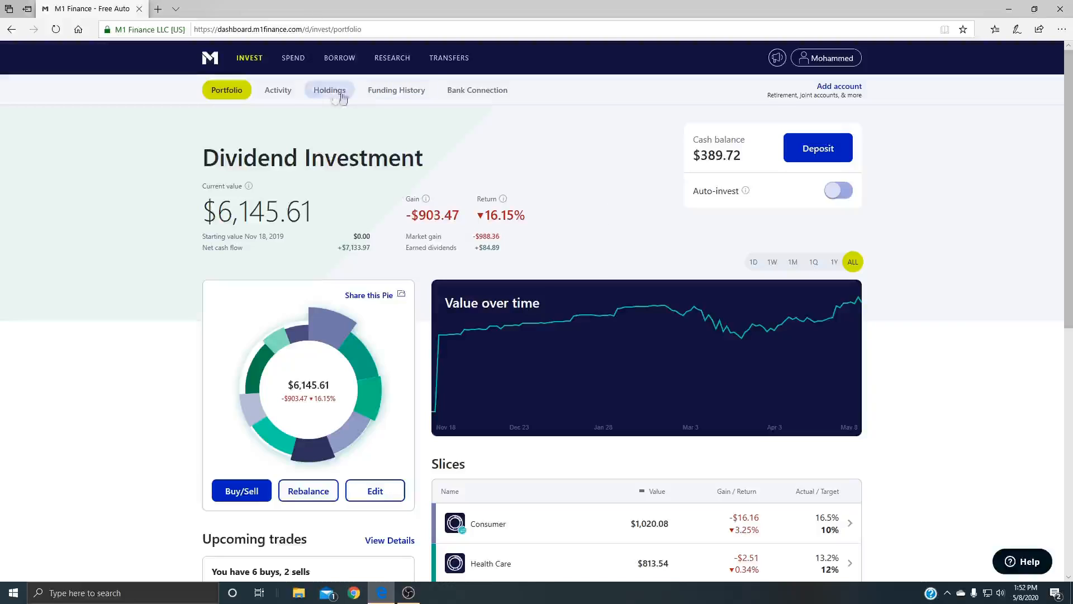
left_click(278, 90)
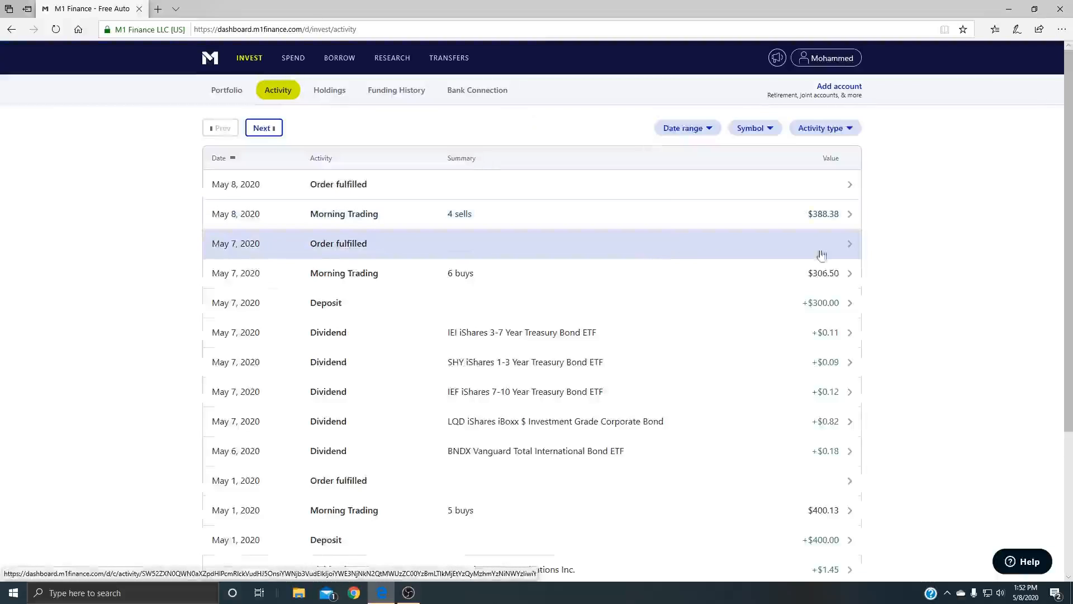
scroll("down", 3)
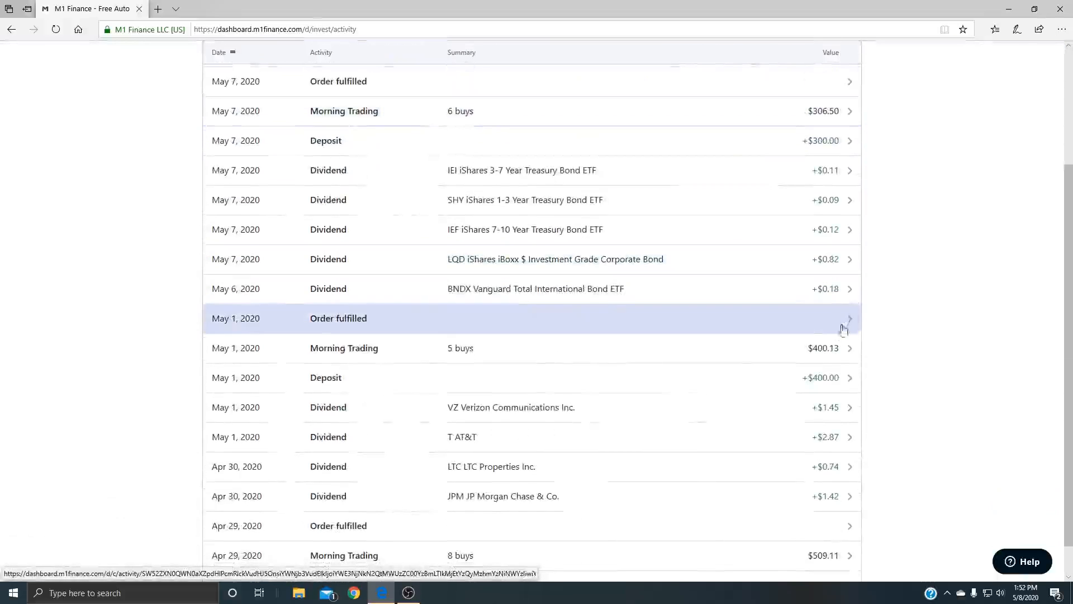
mouse_move(788, 151)
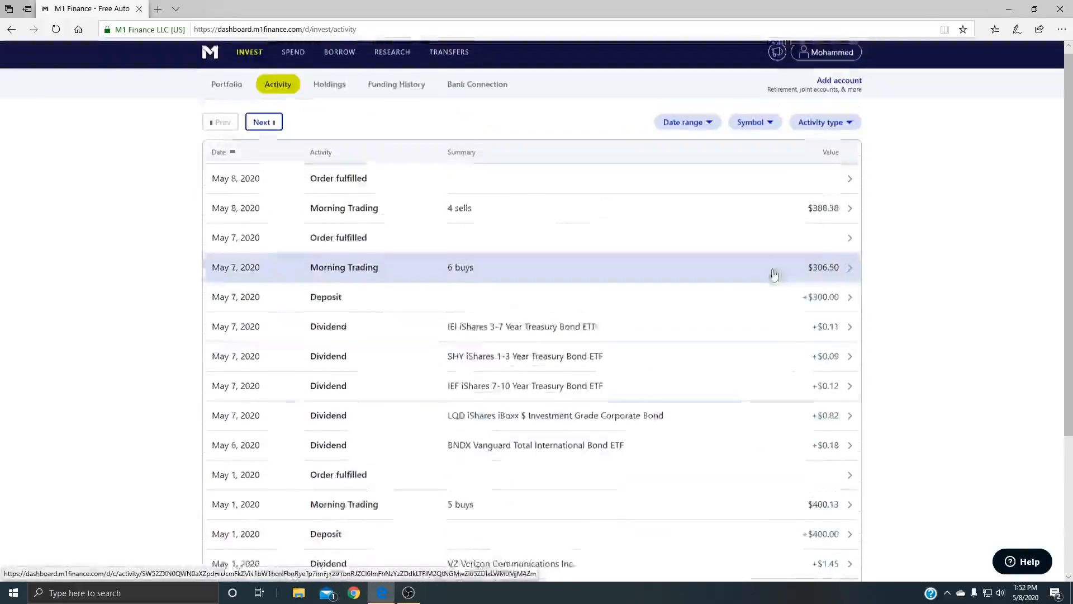
- Scroll to the Dividend Investment slices, open the Consumer slice, then return to the portfolio
left_click(227, 84)
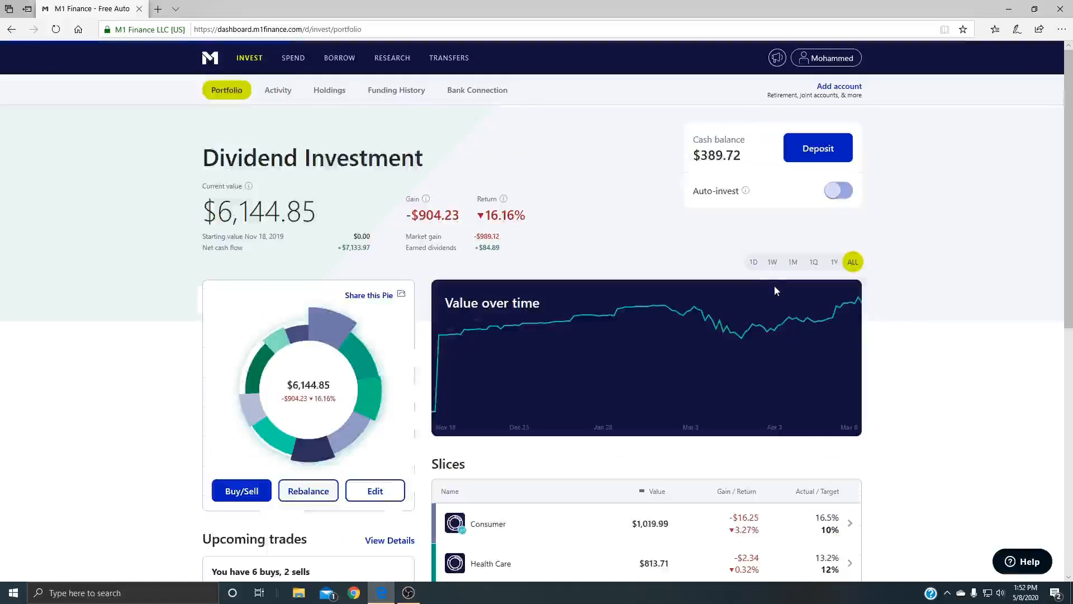
scroll("down", 3)
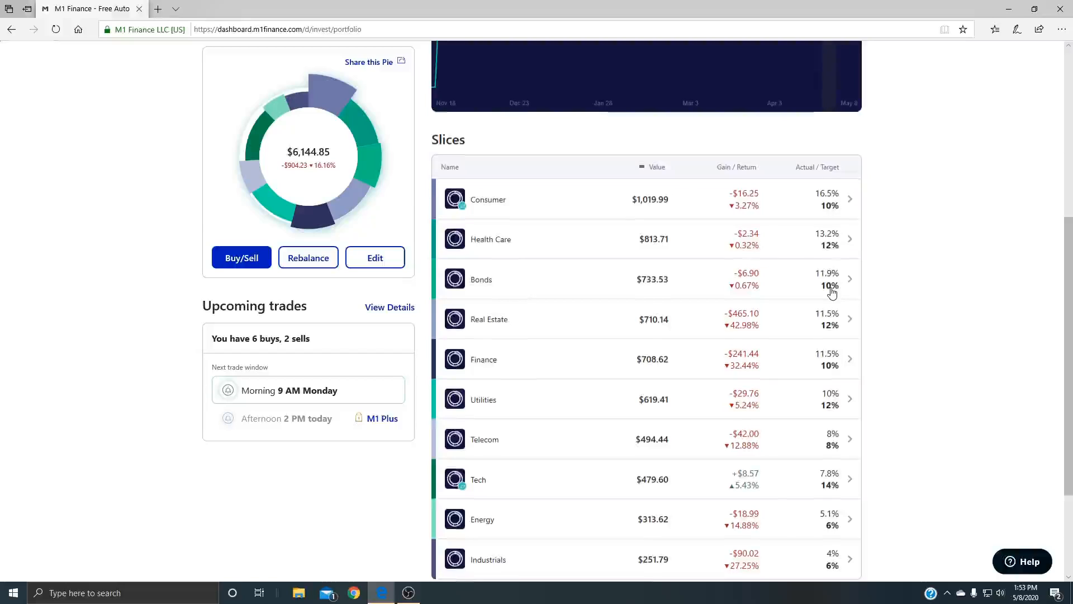
mouse_move(931, 264)
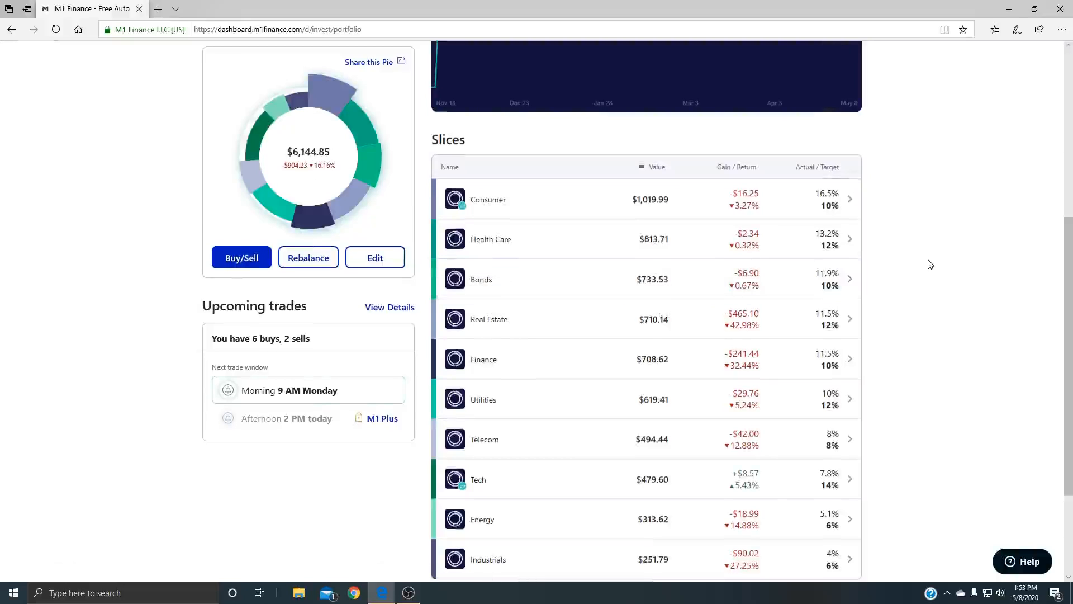
scroll("down", 3)
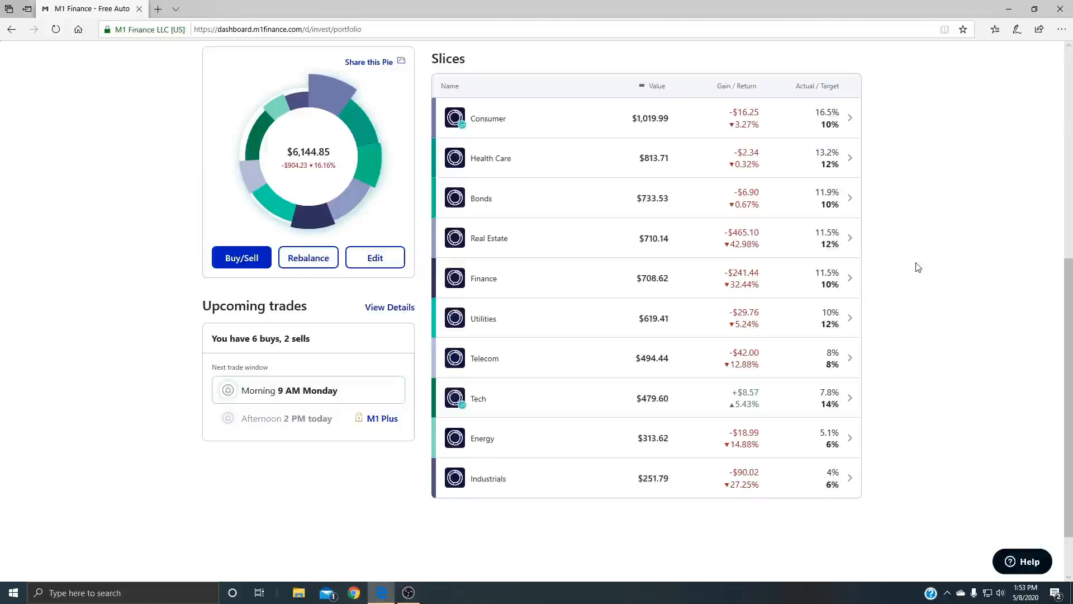
mouse_move(902, 244)
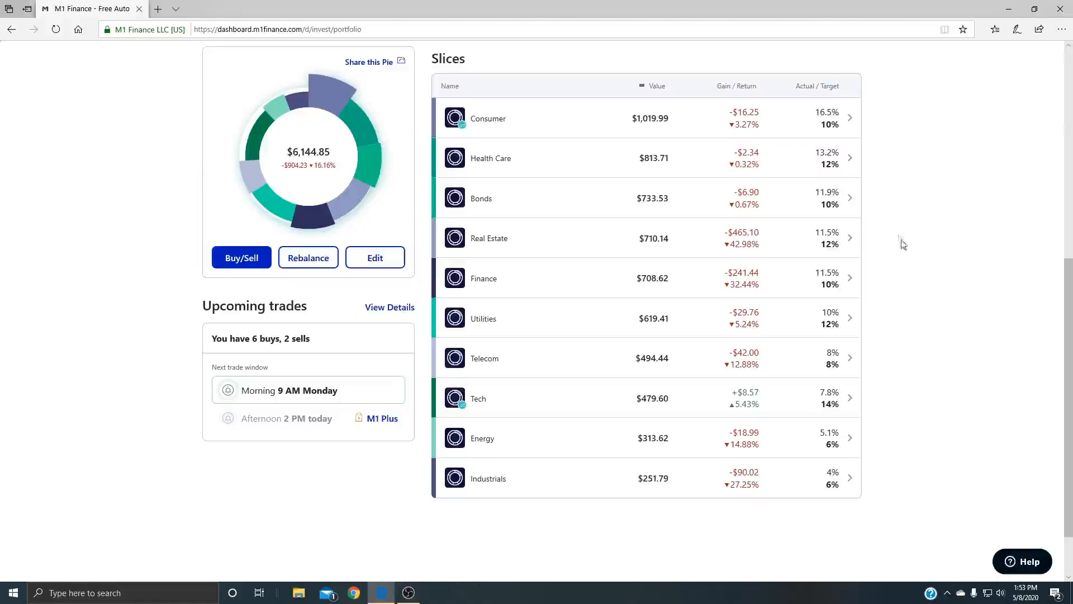
left_click(488, 118)
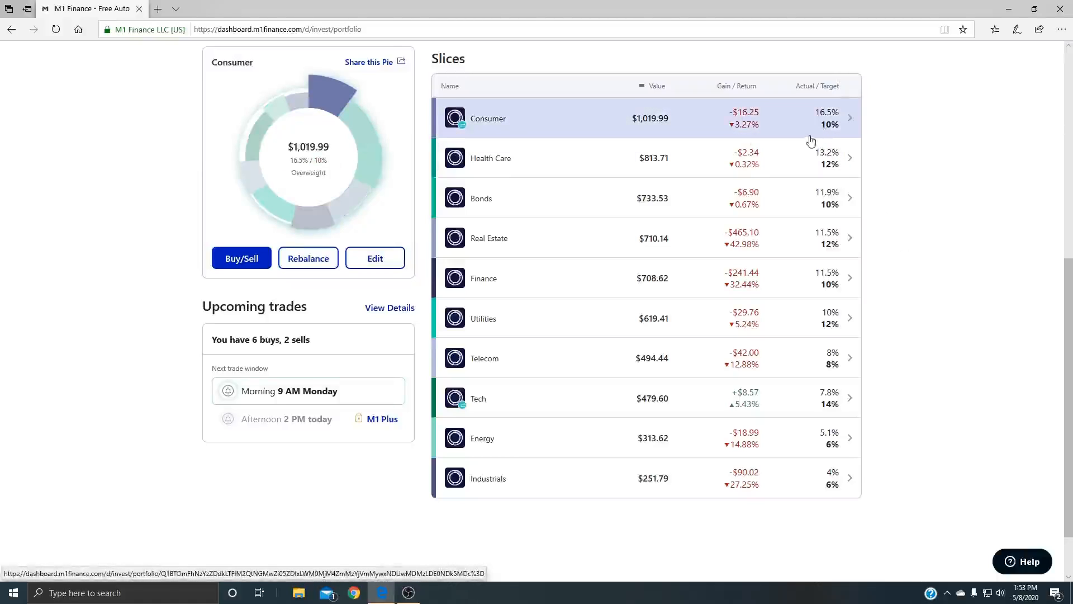
left_click(488, 238)
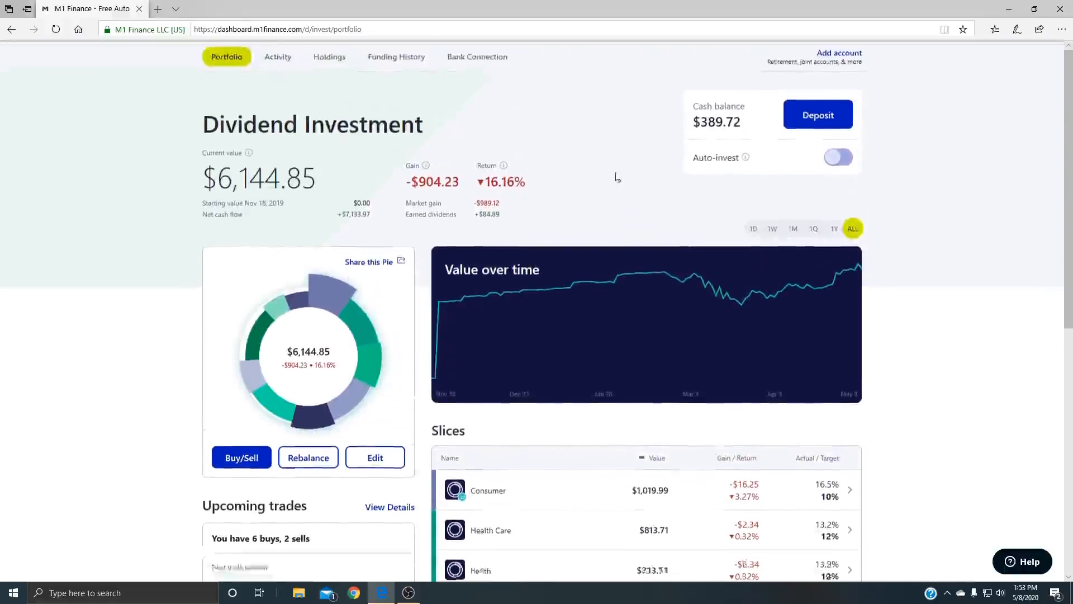
scroll("down", 3)
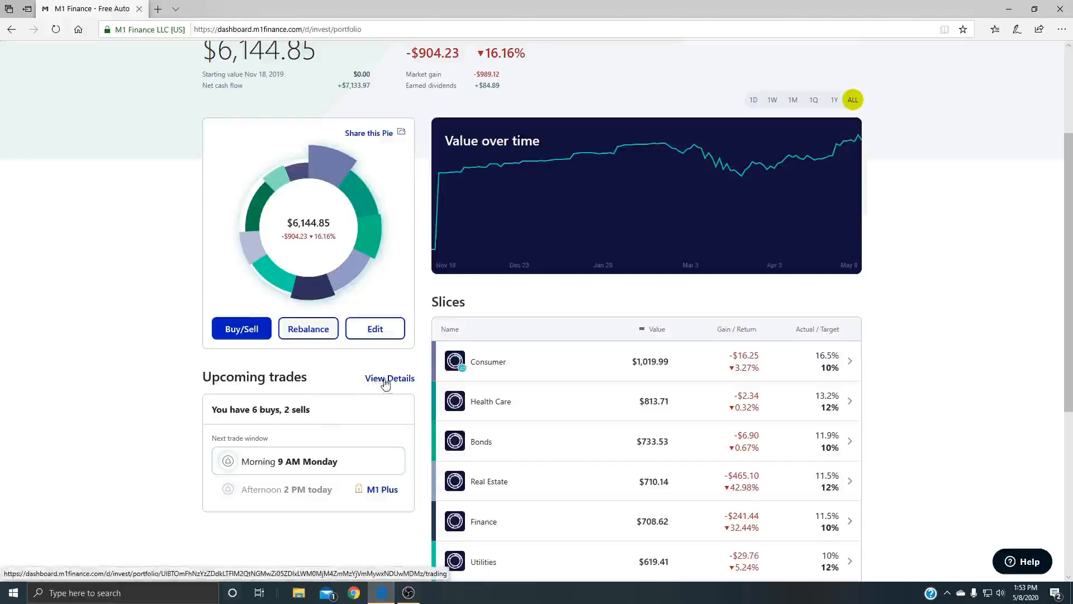
- Review upcoming trade details: six estimated buys and two sells, including the treasury bond ETF sell
left_click(390, 378)
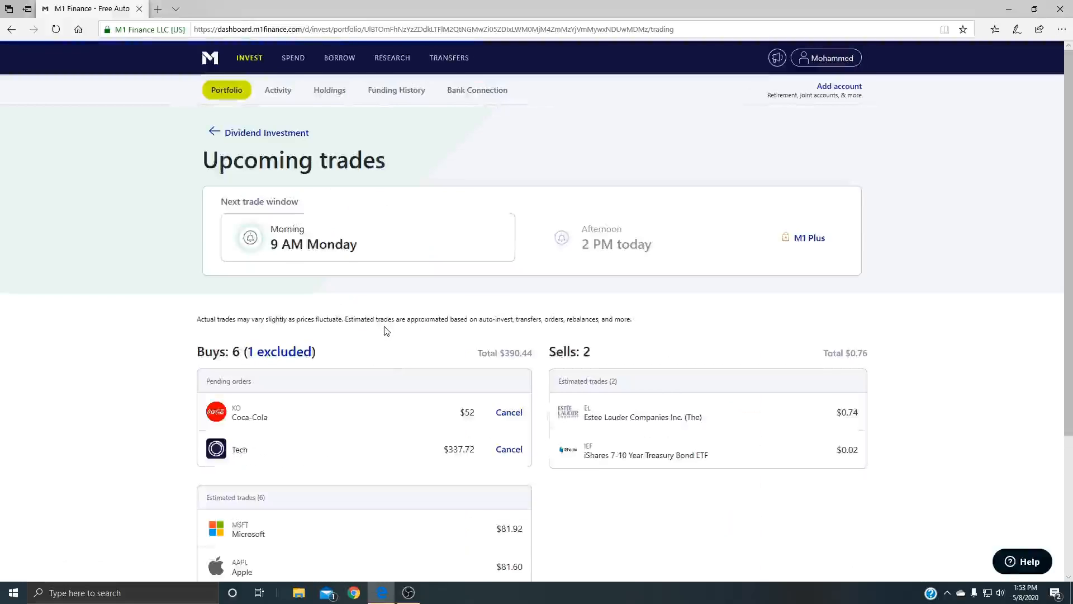
scroll("down", 3)
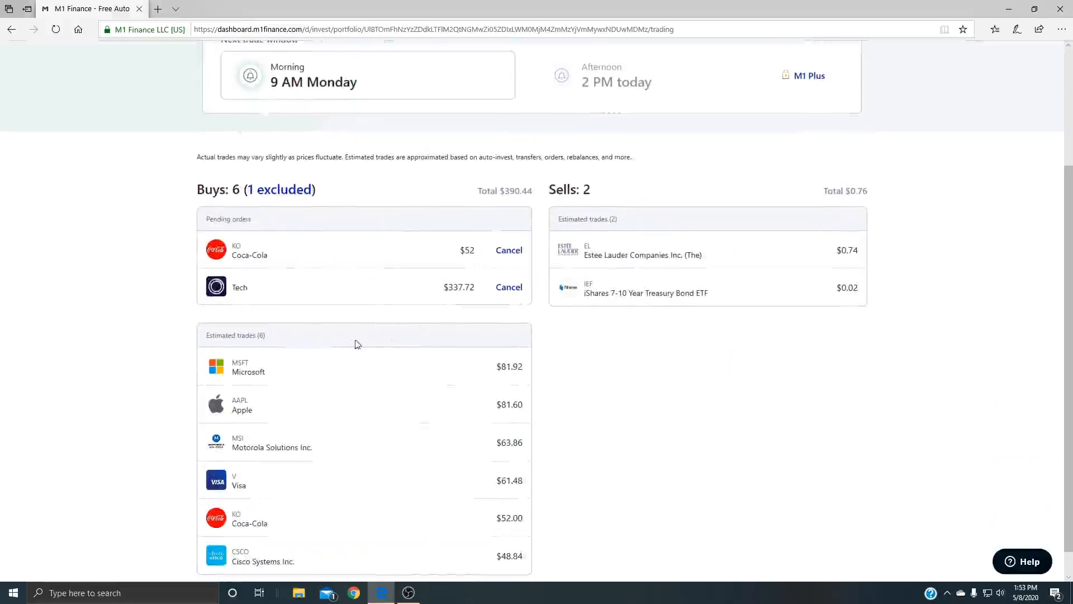
mouse_move(584, 269)
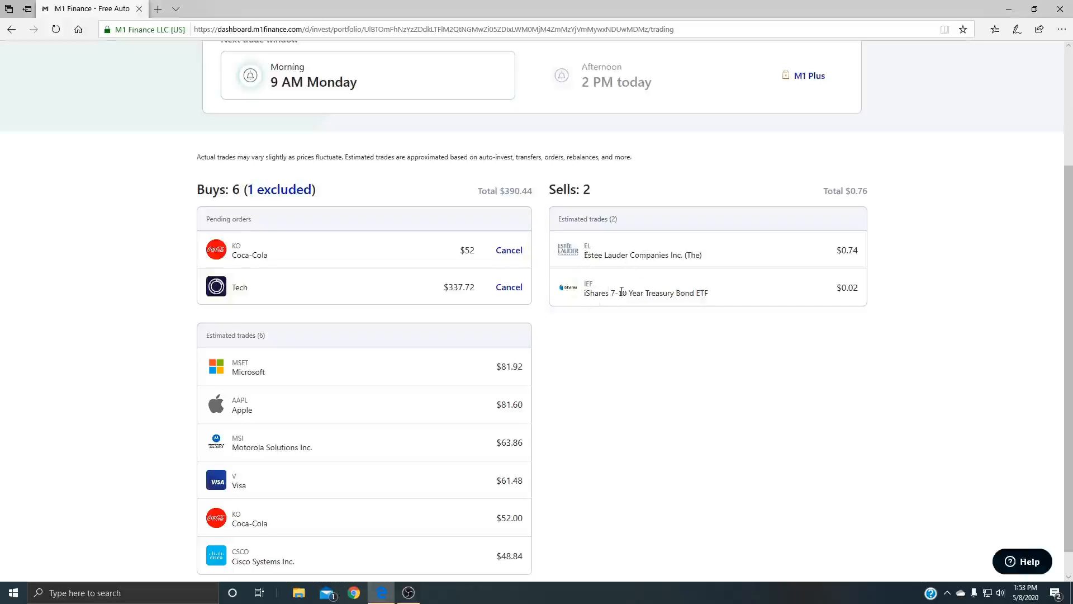
left_click_drag(620, 293, 710, 293)
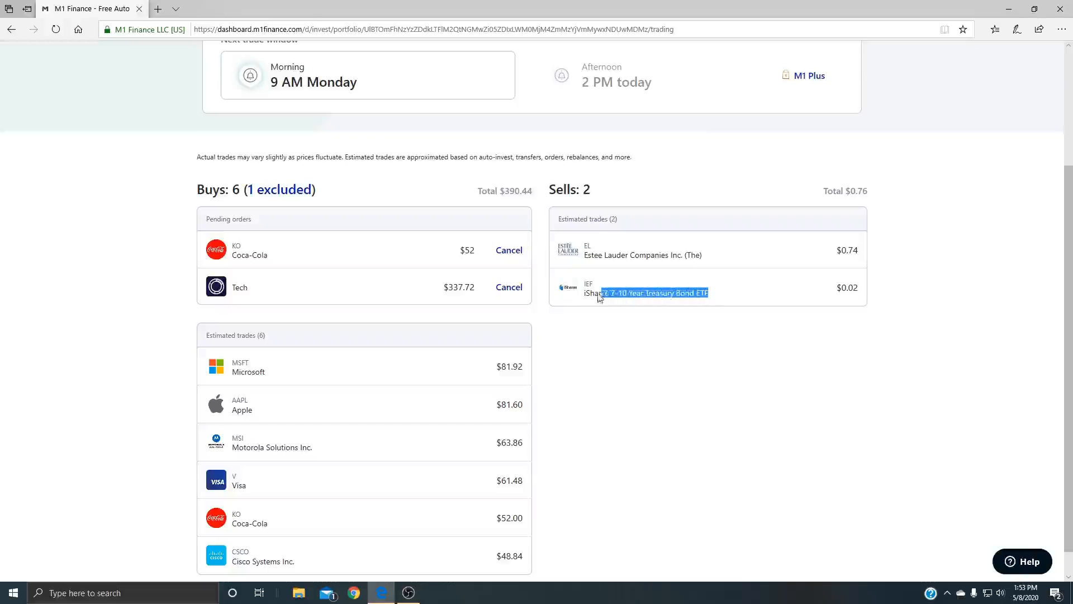
left_click(586, 297)
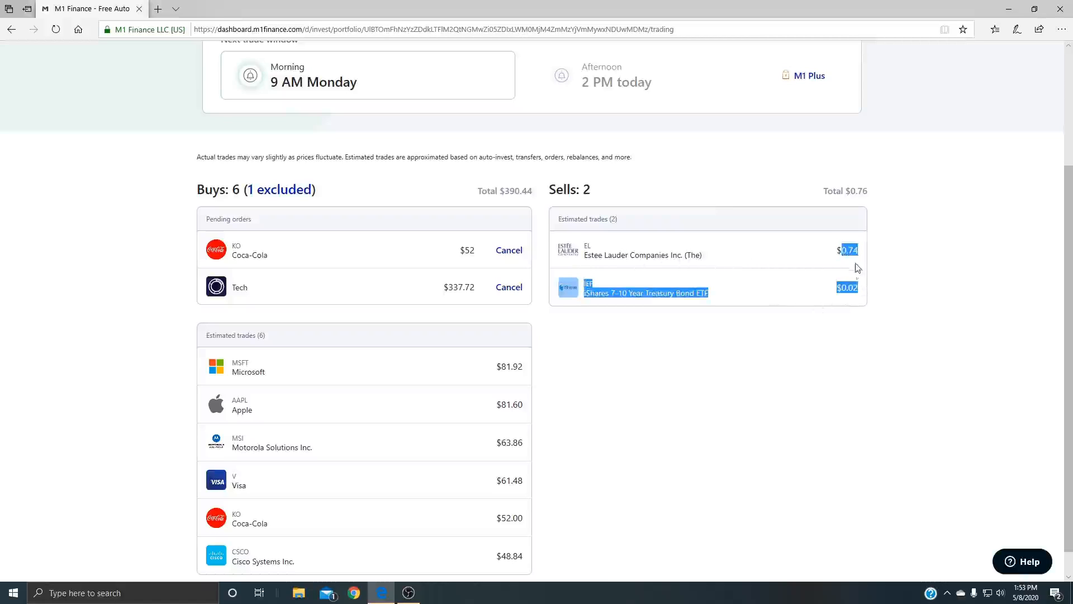
left_click(798, 302)
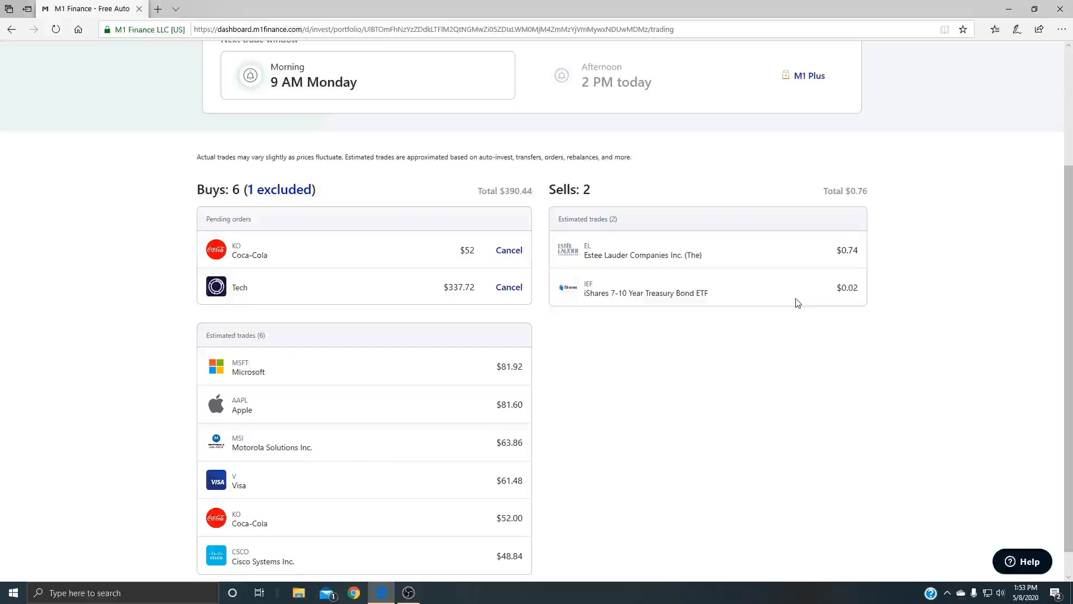
mouse_move(784, 307)
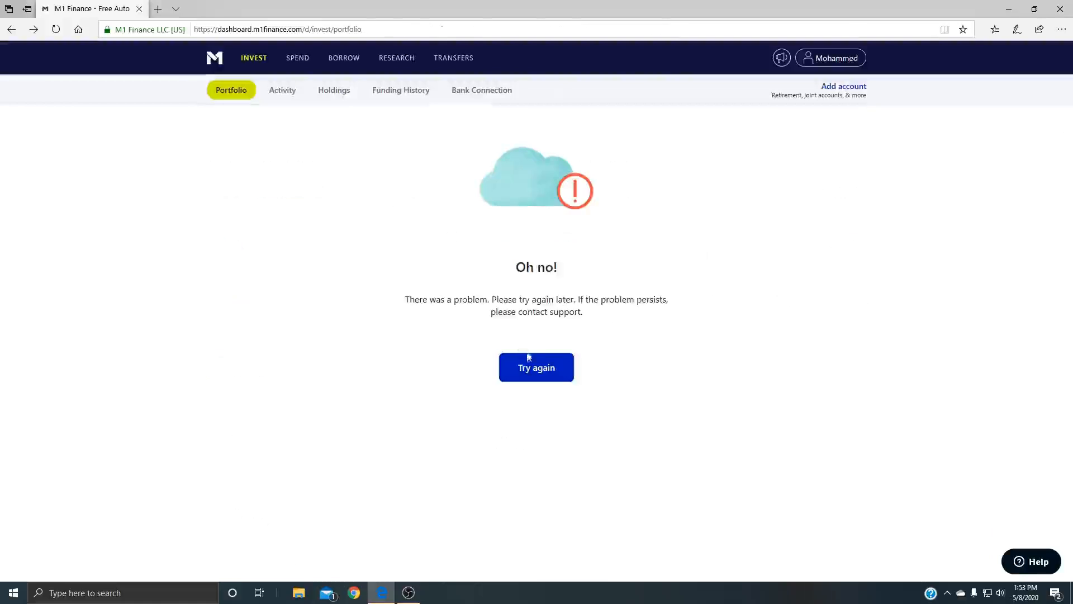
- Reload the portfolio past the loading error and open the Tech slice ($479.18, 7.8% of 14%)
left_click(536, 367)
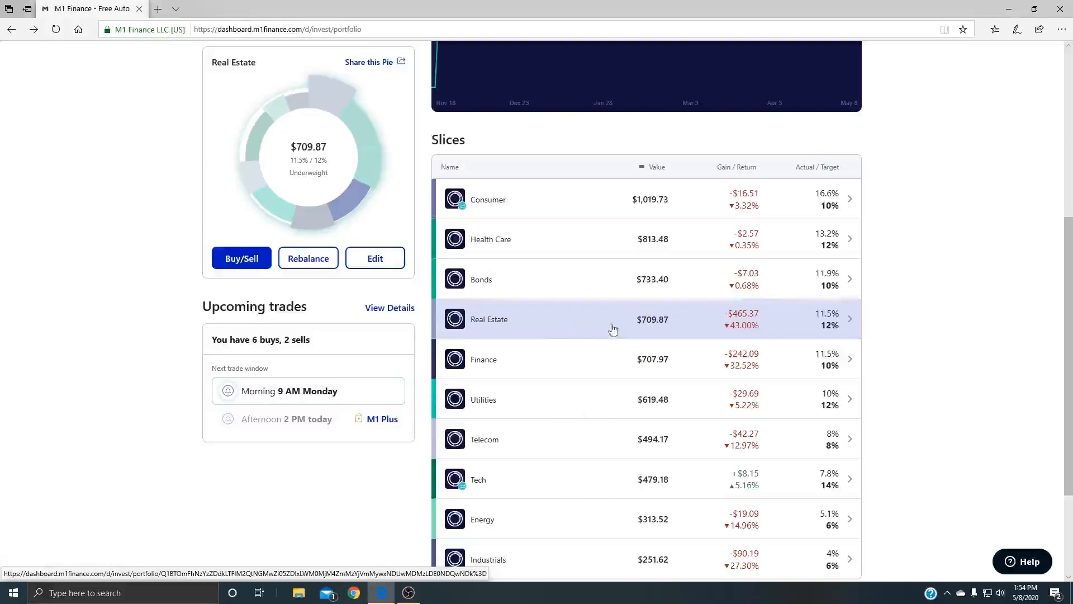
mouse_move(823, 319)
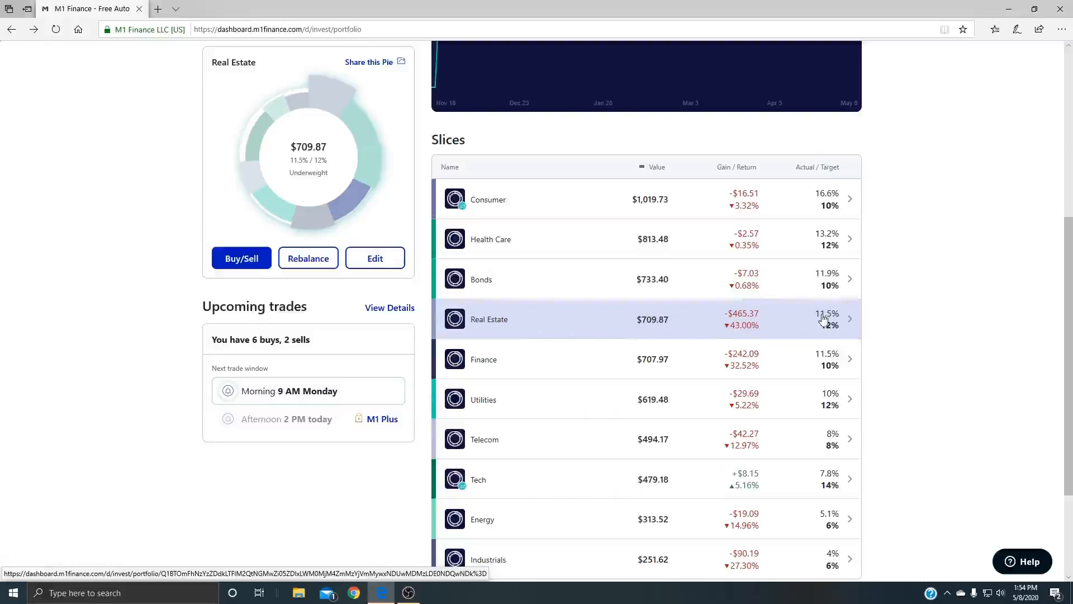
mouse_move(847, 326)
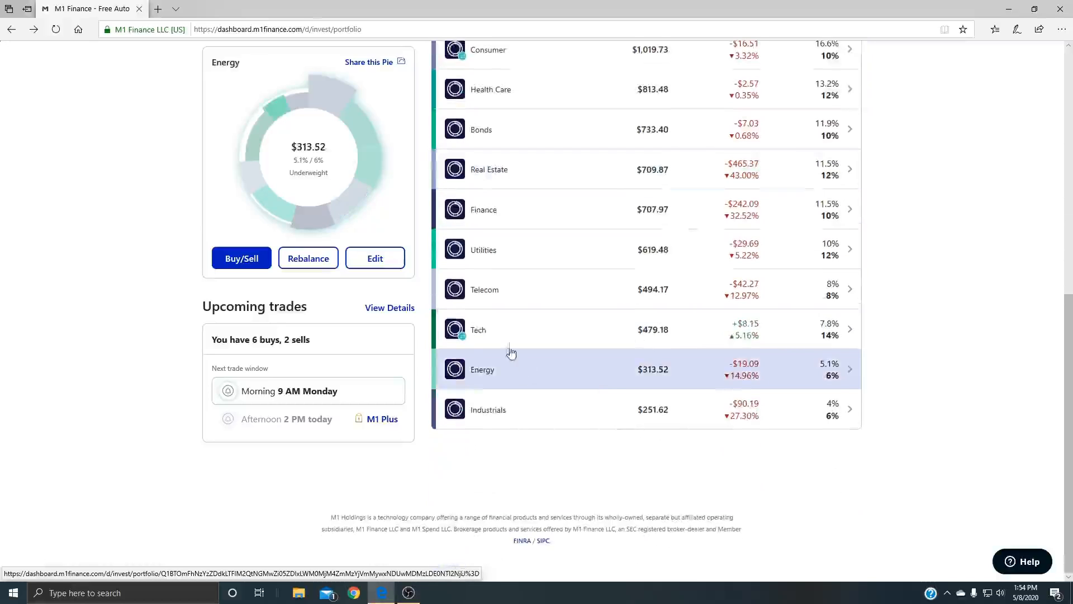
left_click(500, 329)
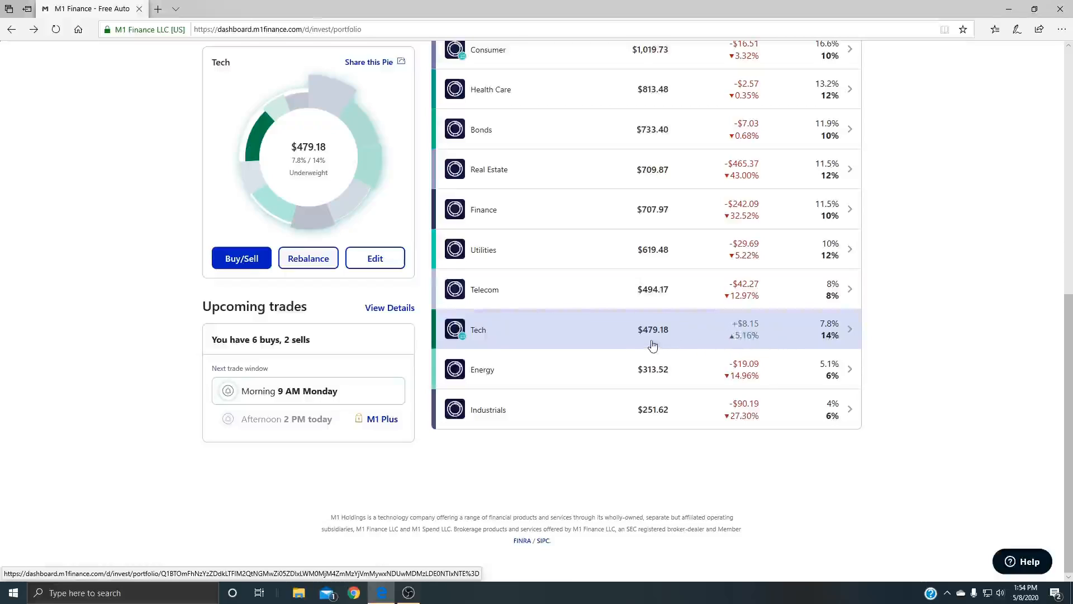
mouse_move(657, 343)
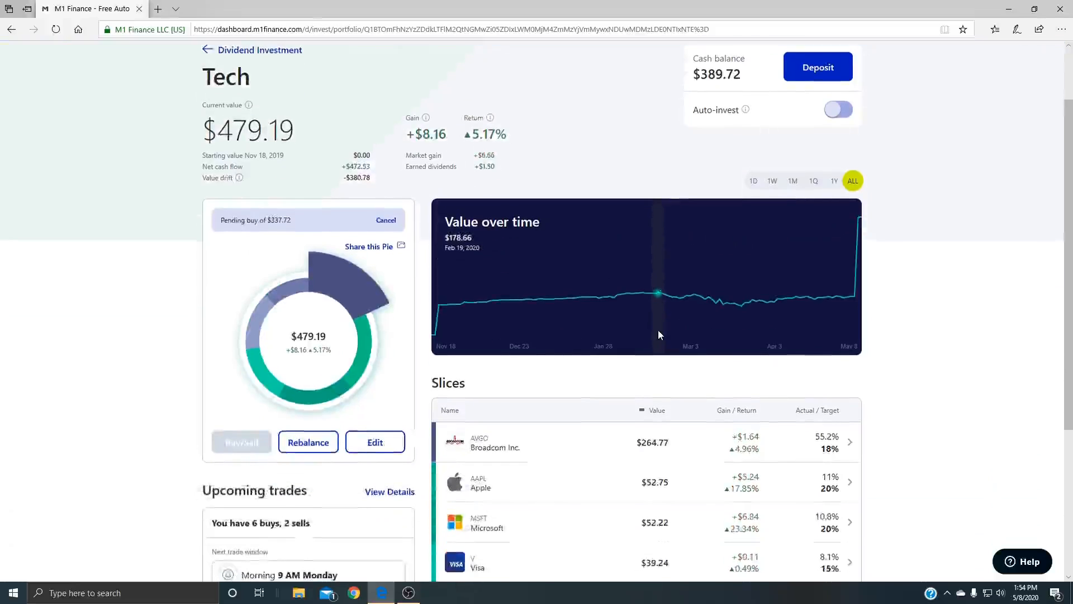
- Show the Tech slice's full value history, then return to the Dividend Investment sector slices
scroll("down", 3)
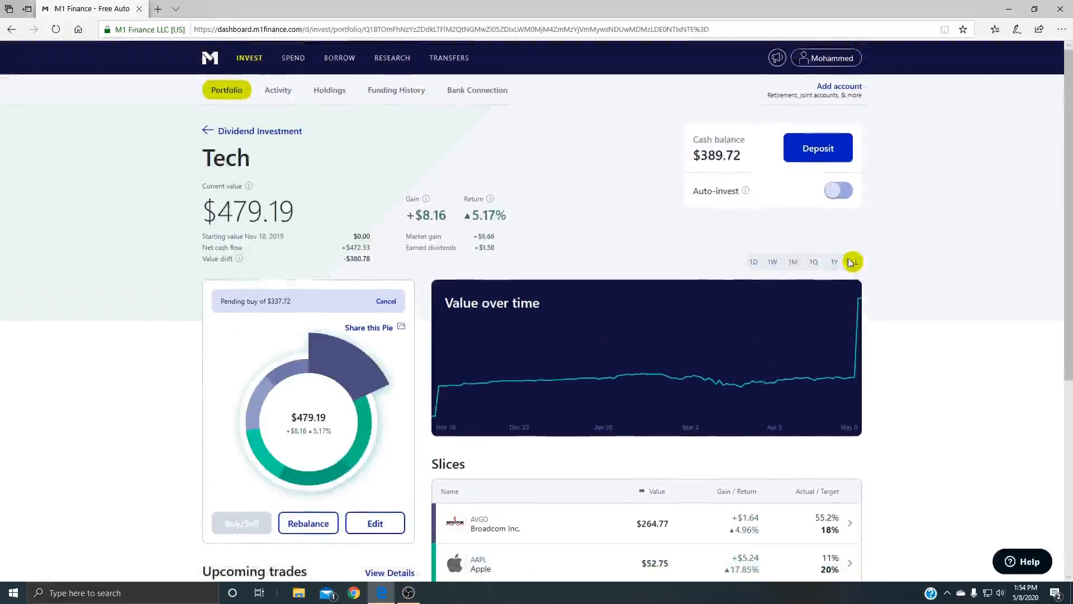
left_click(852, 261)
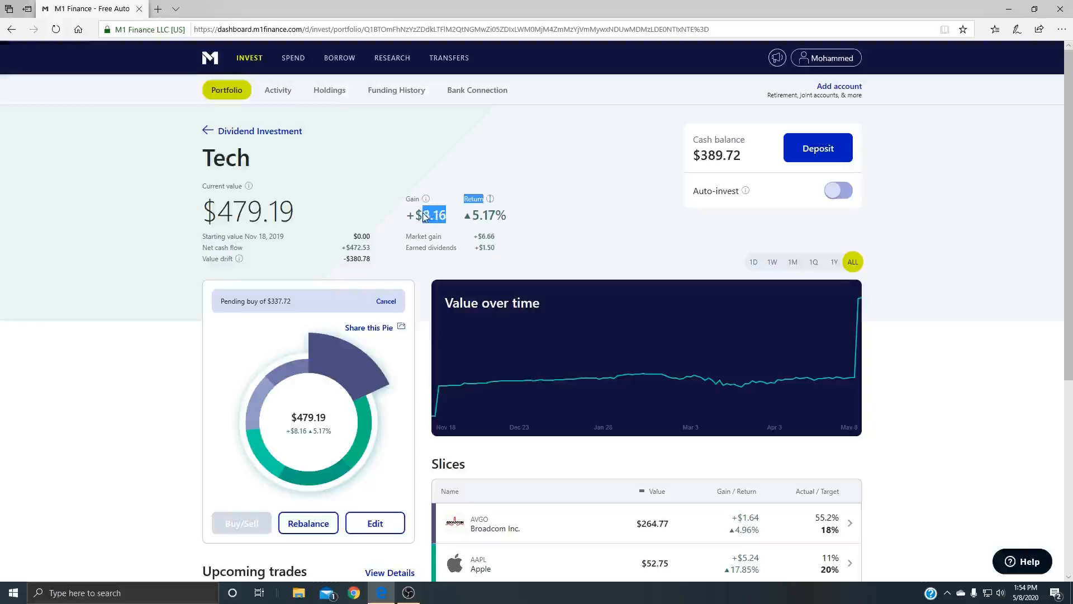
scroll("down", 3)
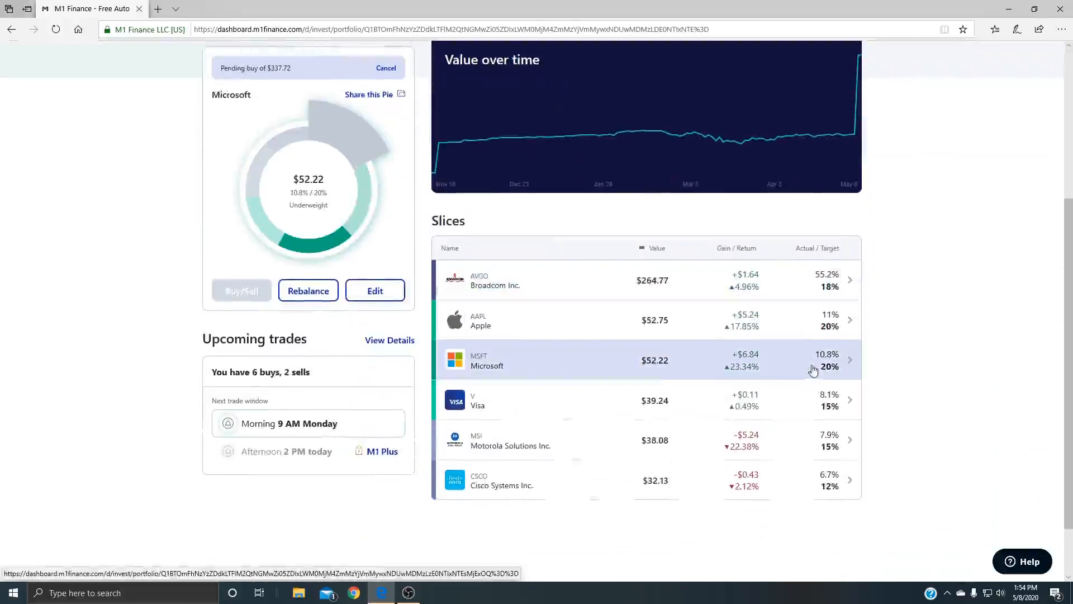
left_click(563, 317)
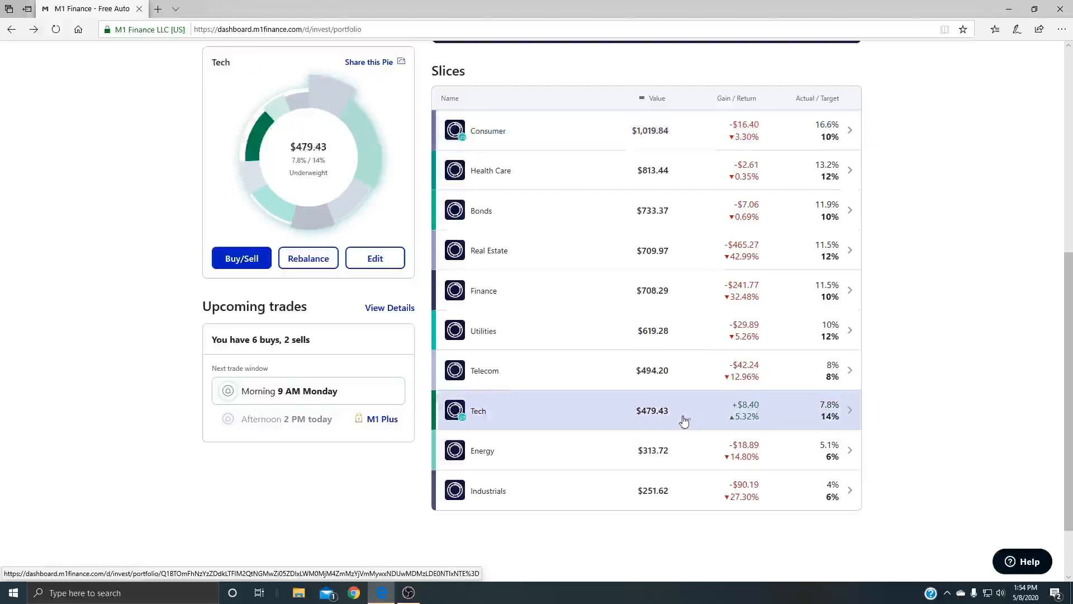
- Reopen the Tech slice and view Apple's holding details
left_click(500, 410)
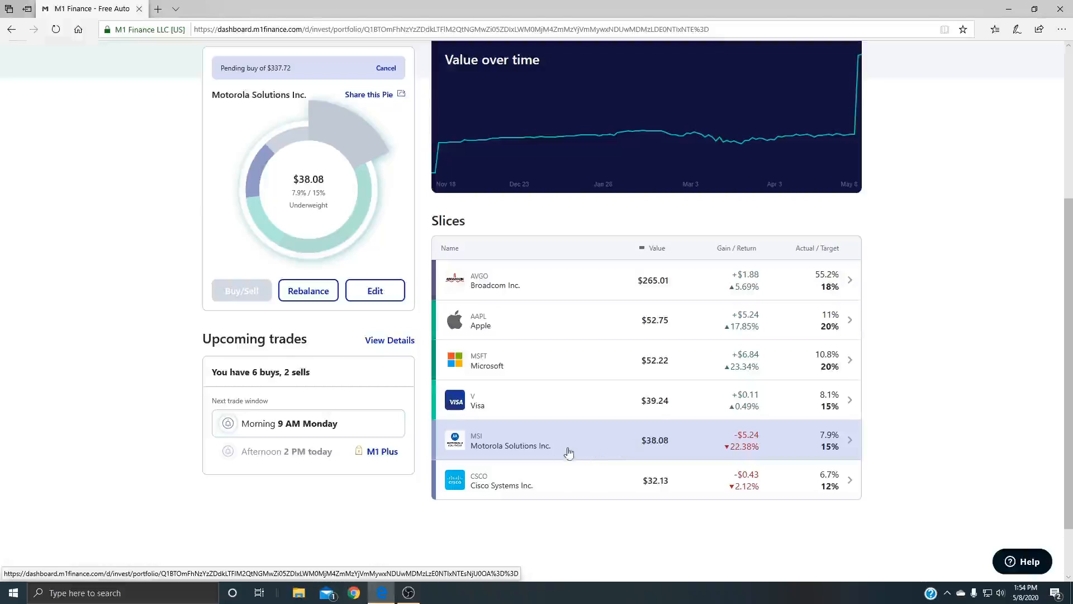
mouse_move(755, 443)
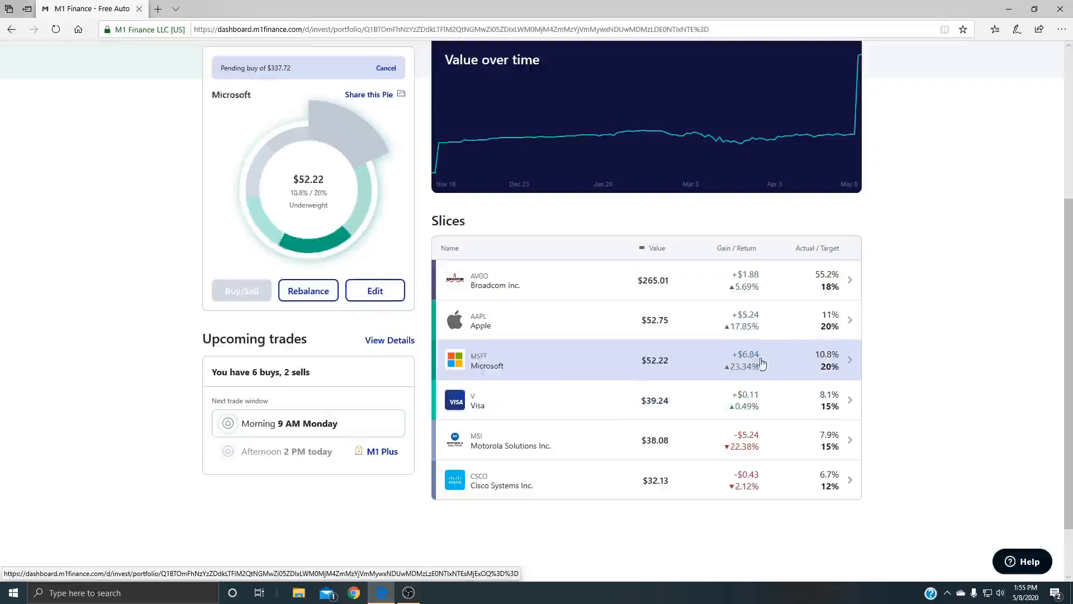
left_click(494, 286)
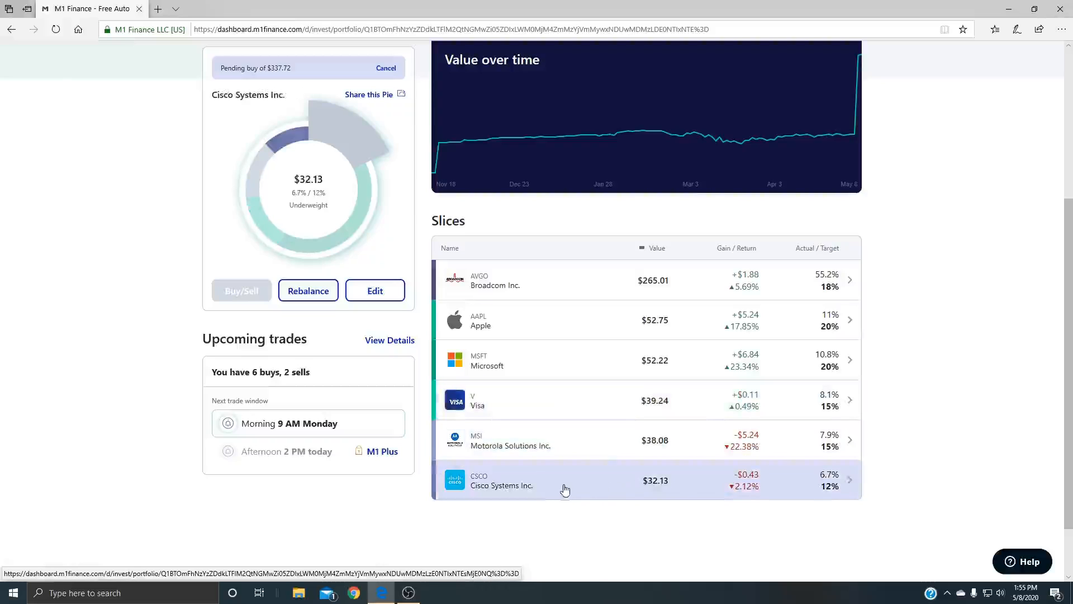
mouse_move(771, 481)
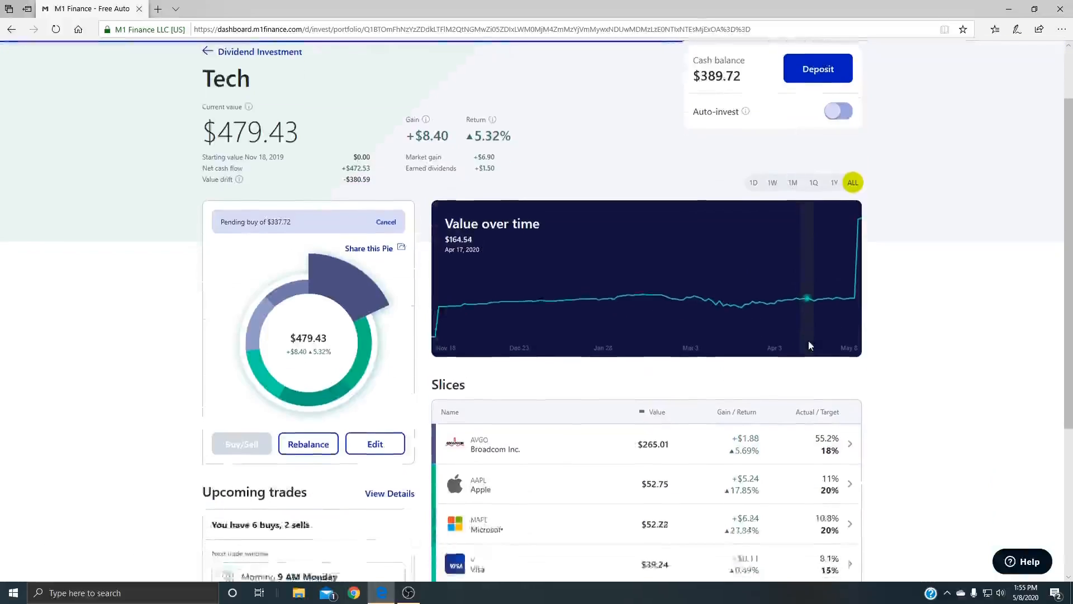
left_click(480, 483)
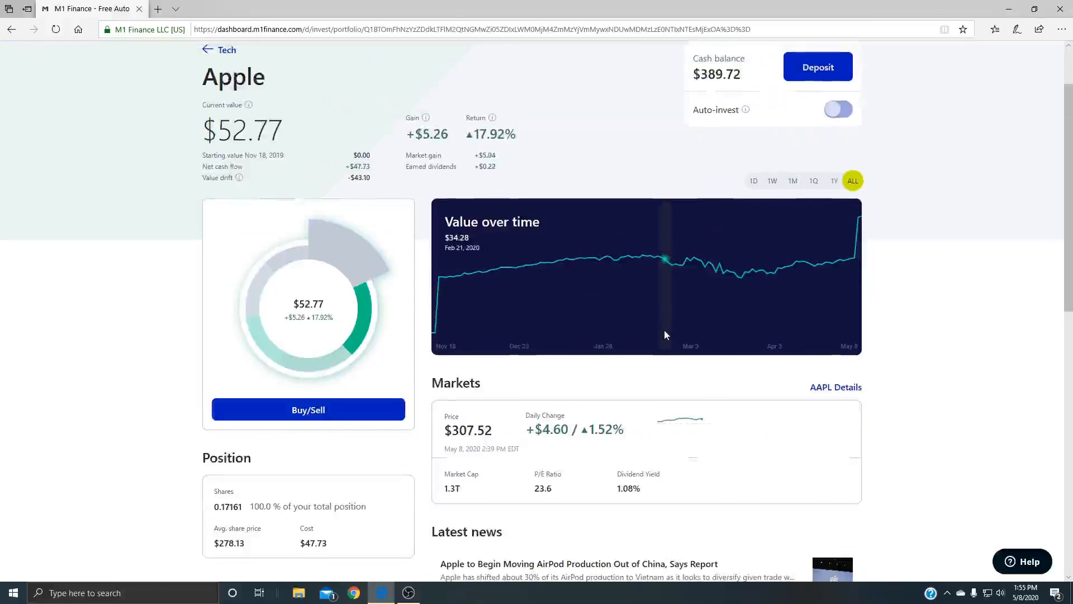
scroll("down", 3)
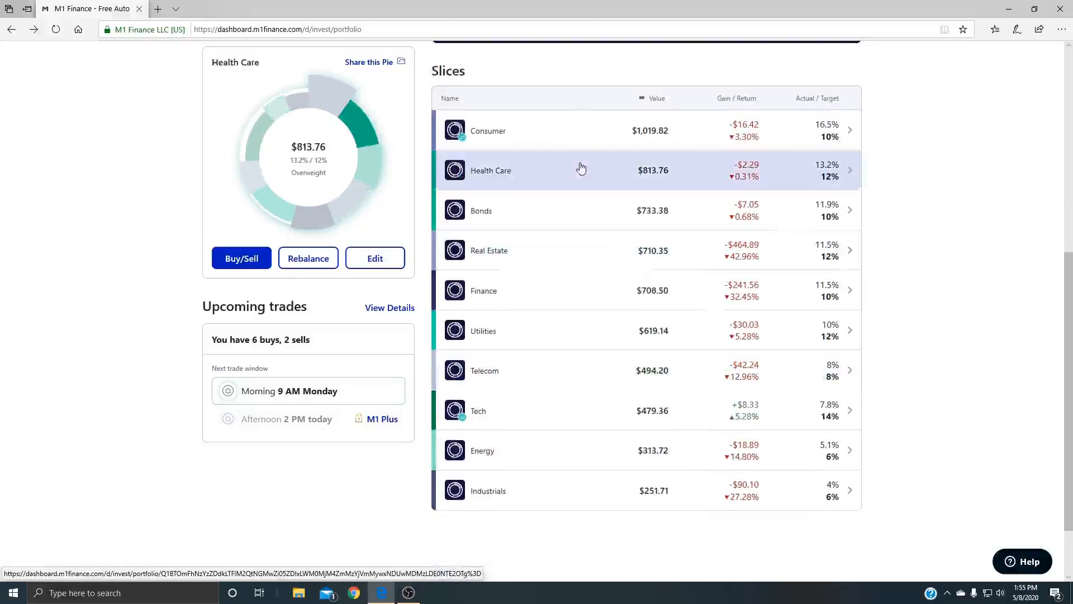
- Open the Real Estate slice and view New Residential Investment Corp. ($77.30, 10.8% of 17%)
left_click(488, 130)
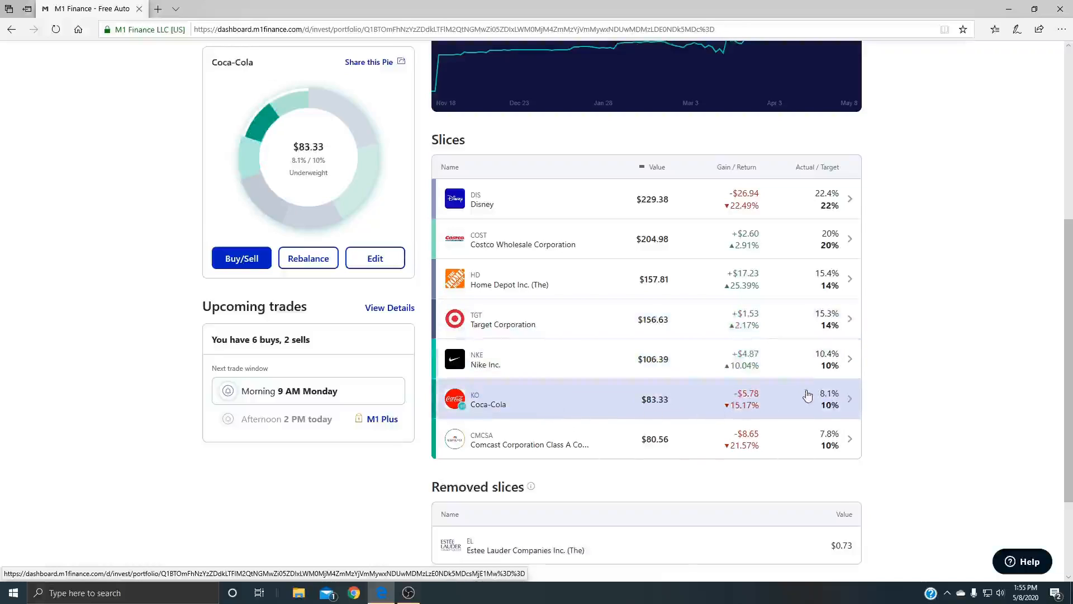
left_click(694, 359)
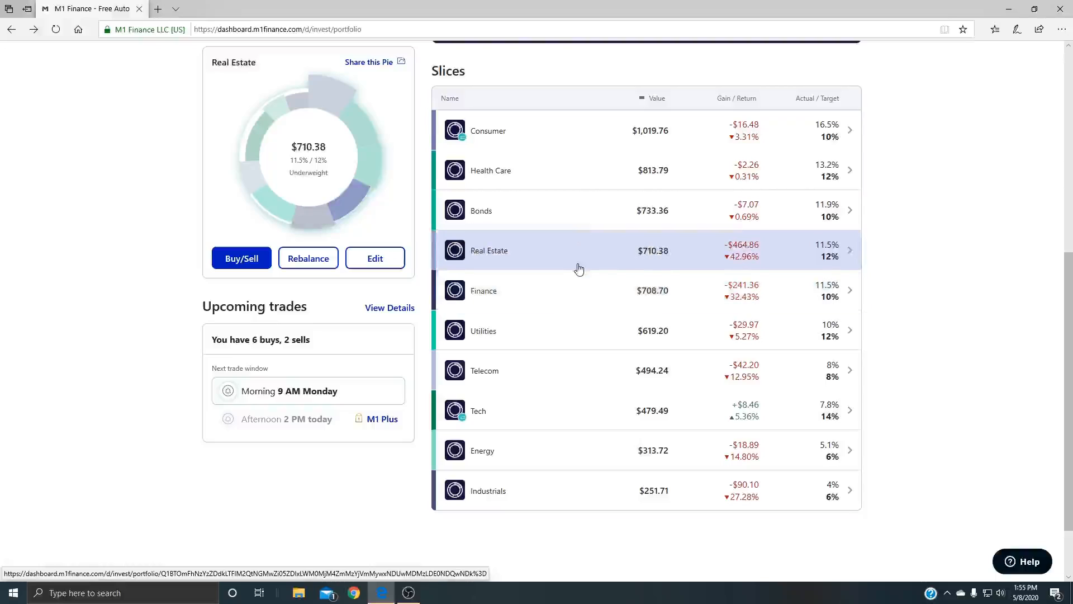
mouse_move(582, 275)
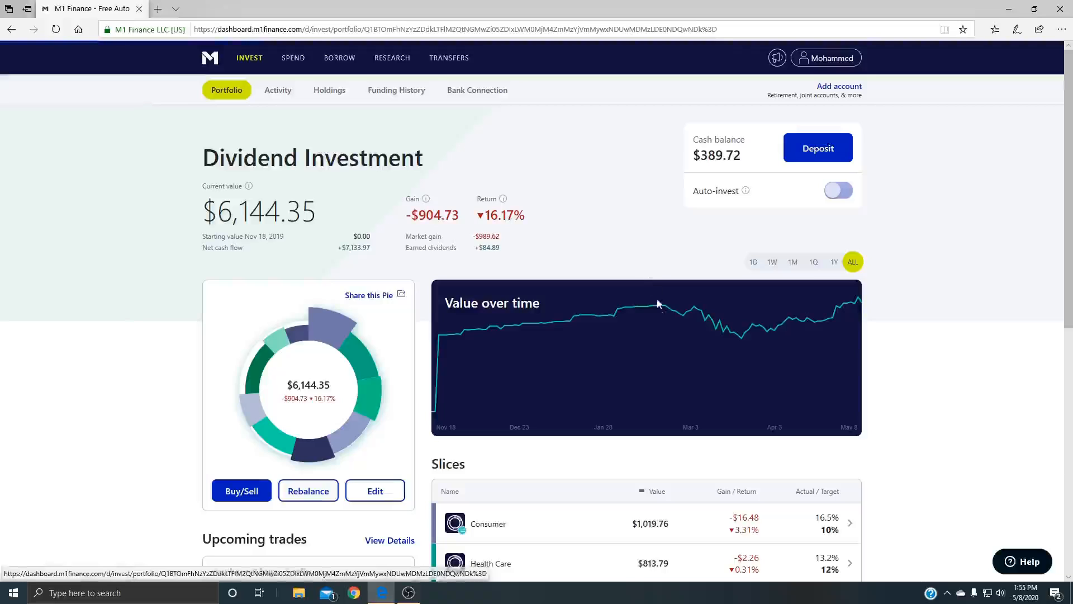
scroll("down", 3)
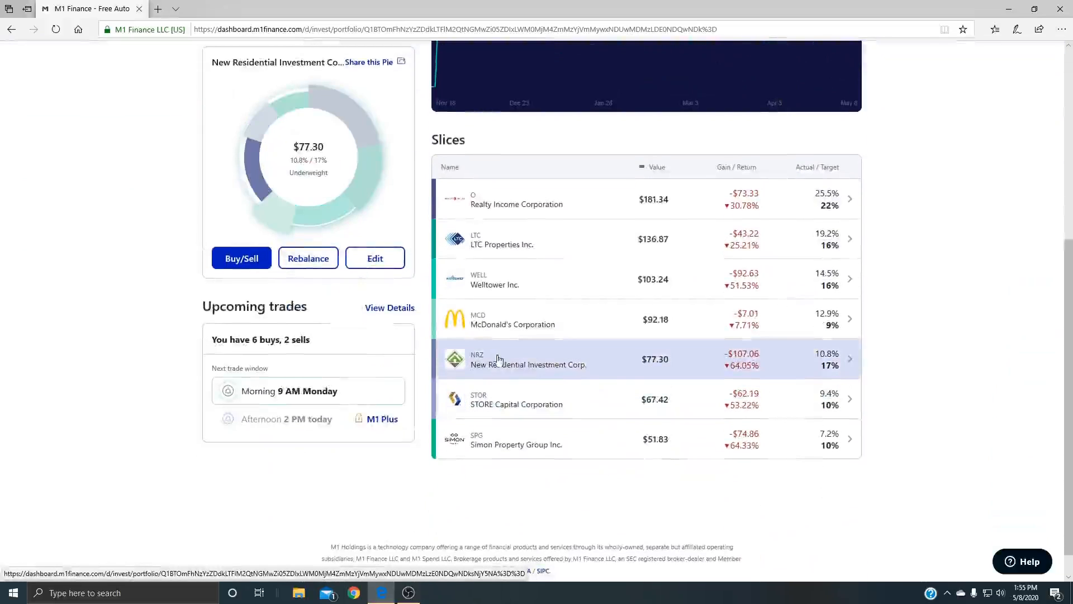
mouse_move(576, 348)
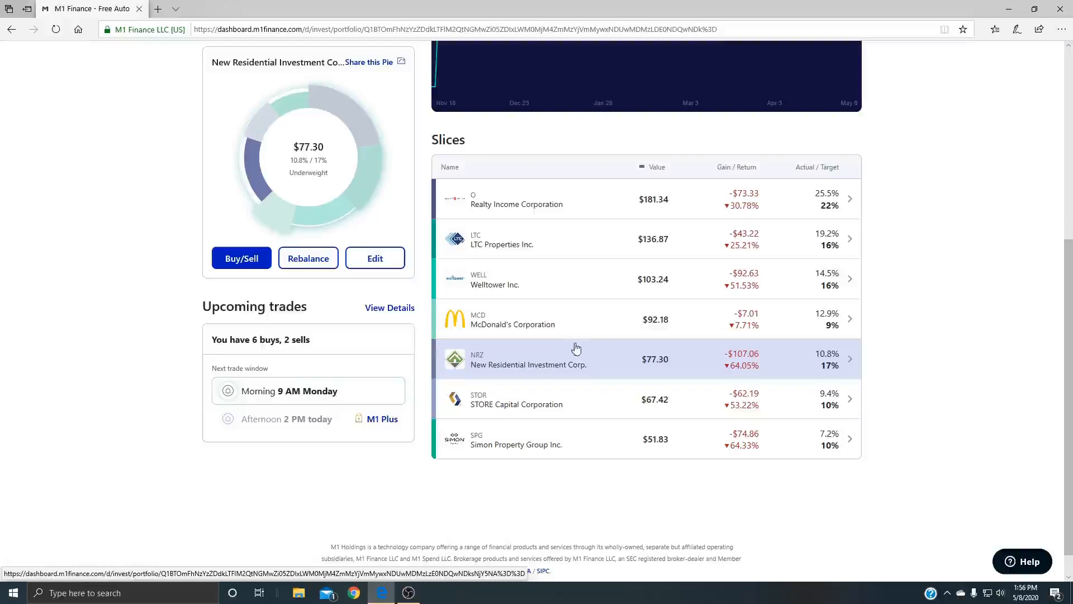
mouse_move(725, 356)
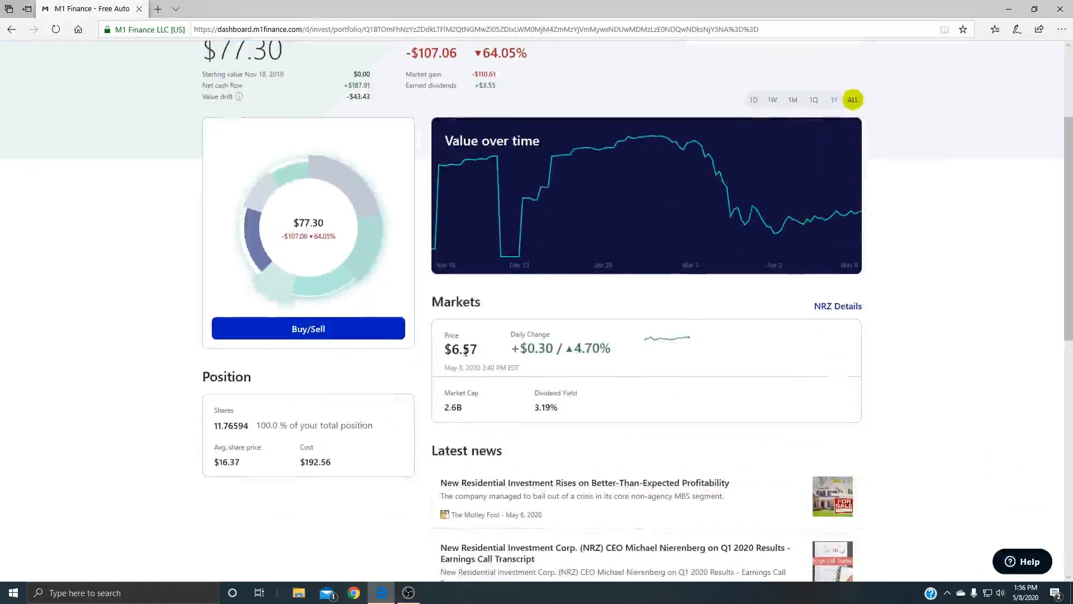
double_click(461, 348)
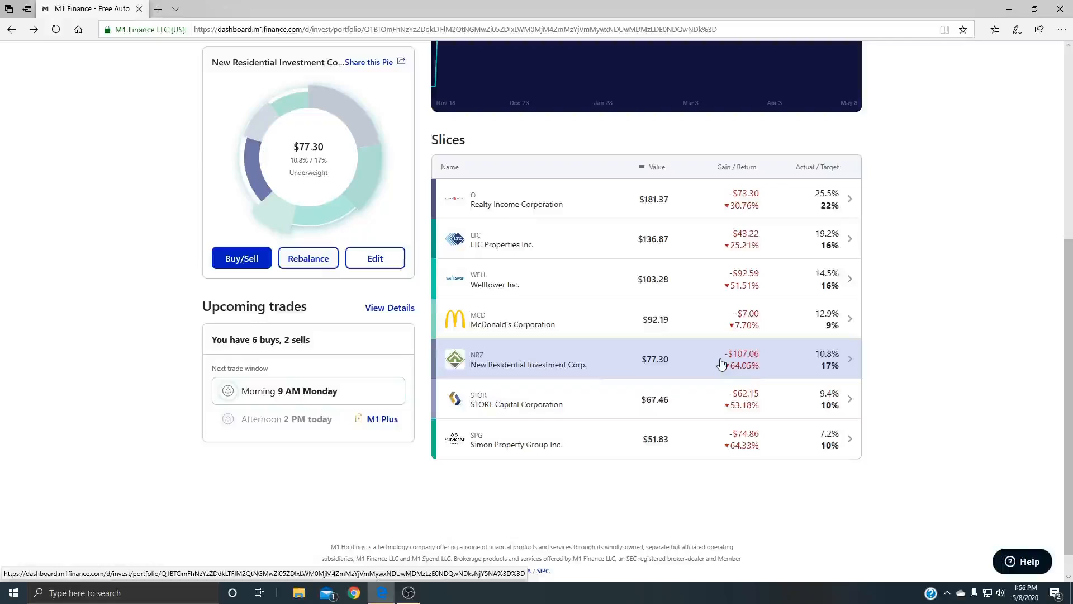
mouse_move(592, 368)
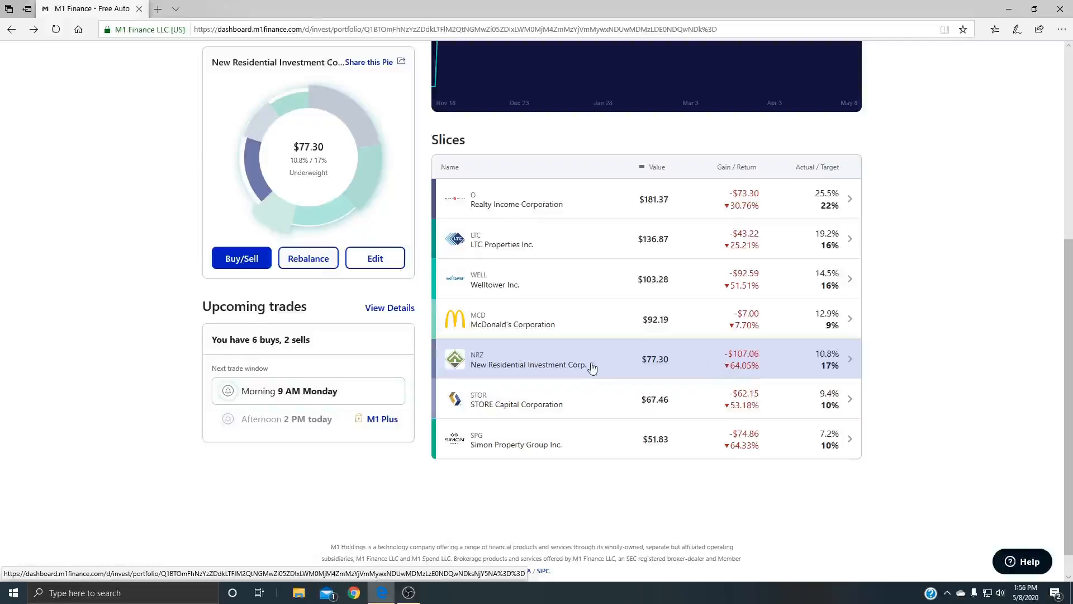
mouse_move(546, 343)
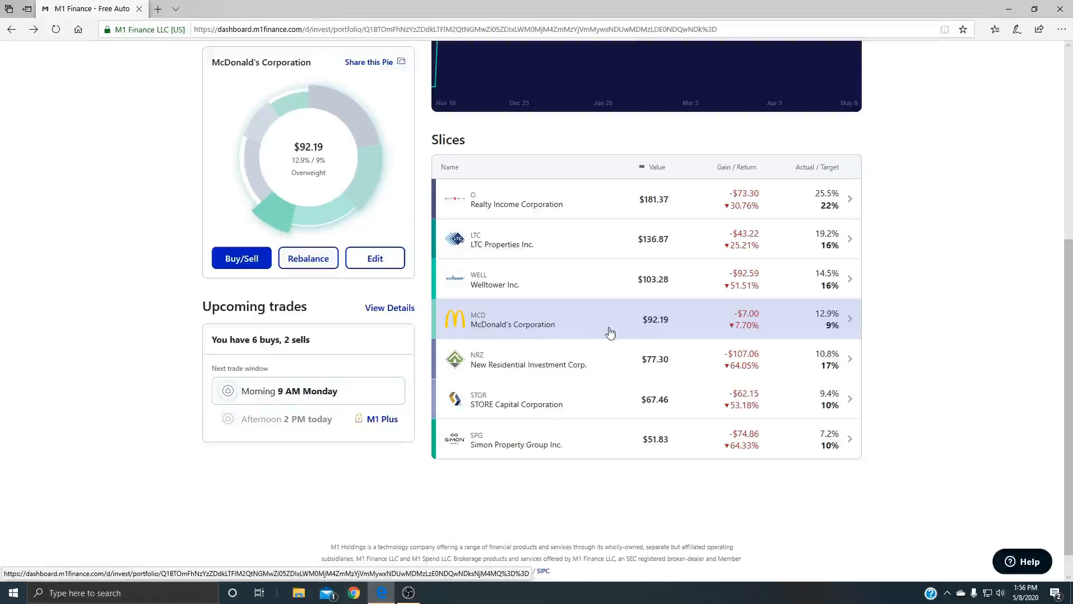
mouse_move(550, 328)
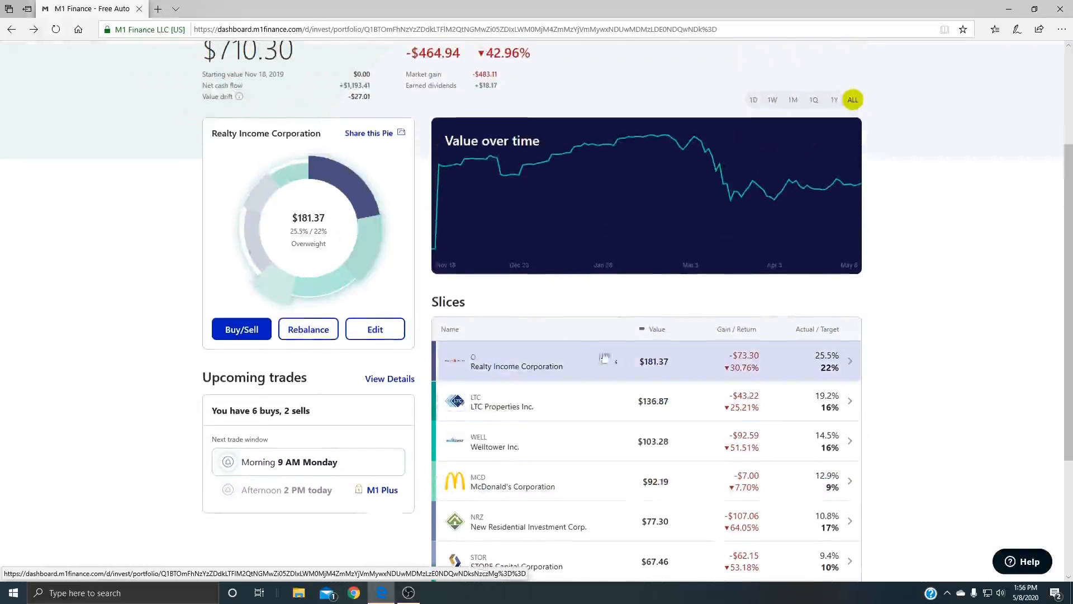
mouse_move(801, 348)
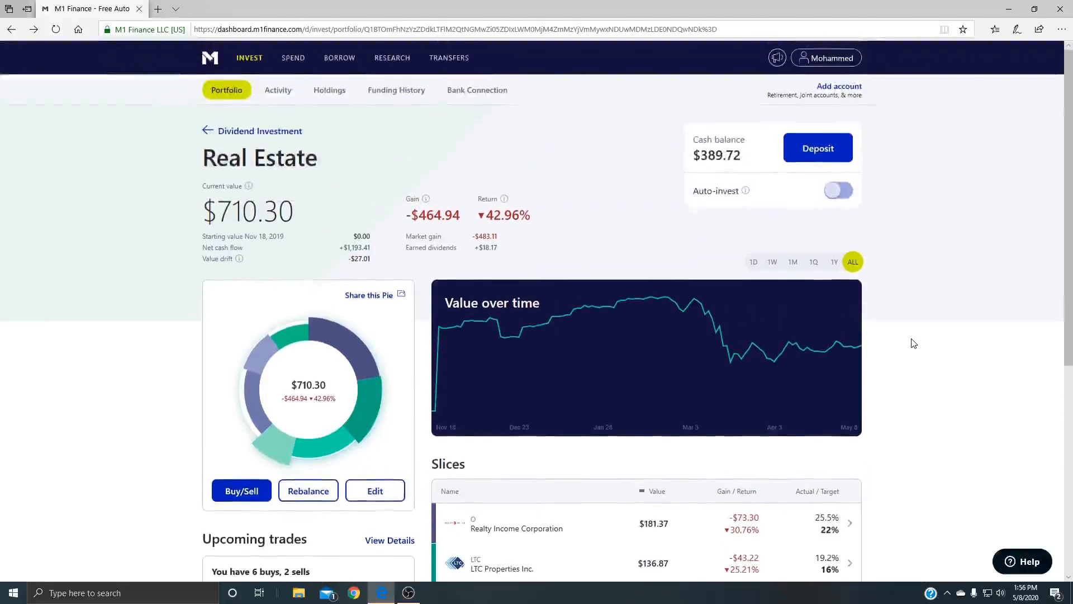
- Scroll the Finance slice holdings from Bank of America to KeyCorp, incl. JP Morgan Chase at $146.15
scroll("down", 3)
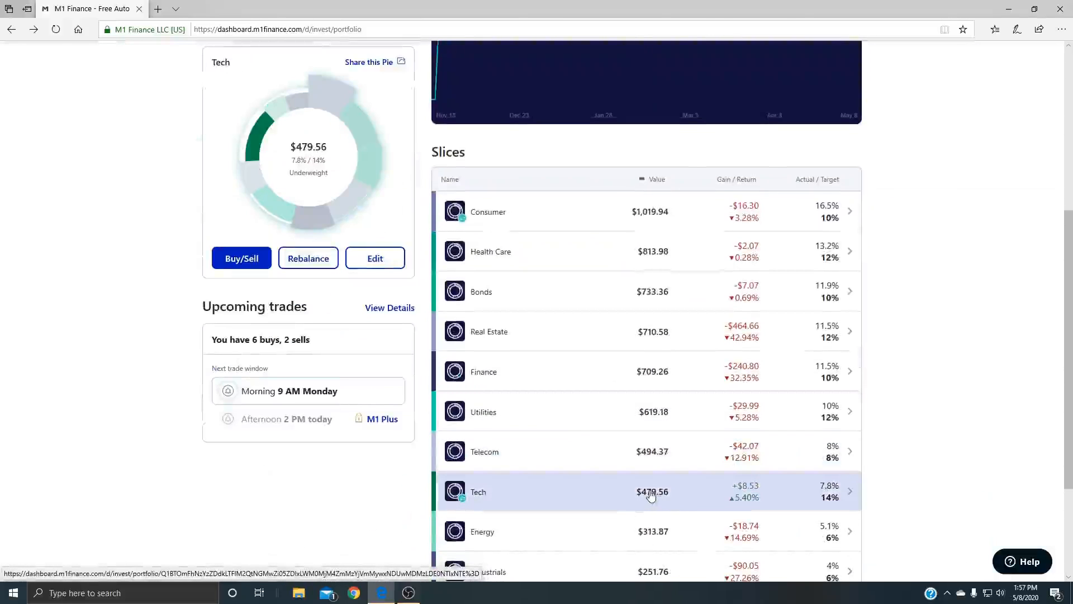
scroll("down", 3)
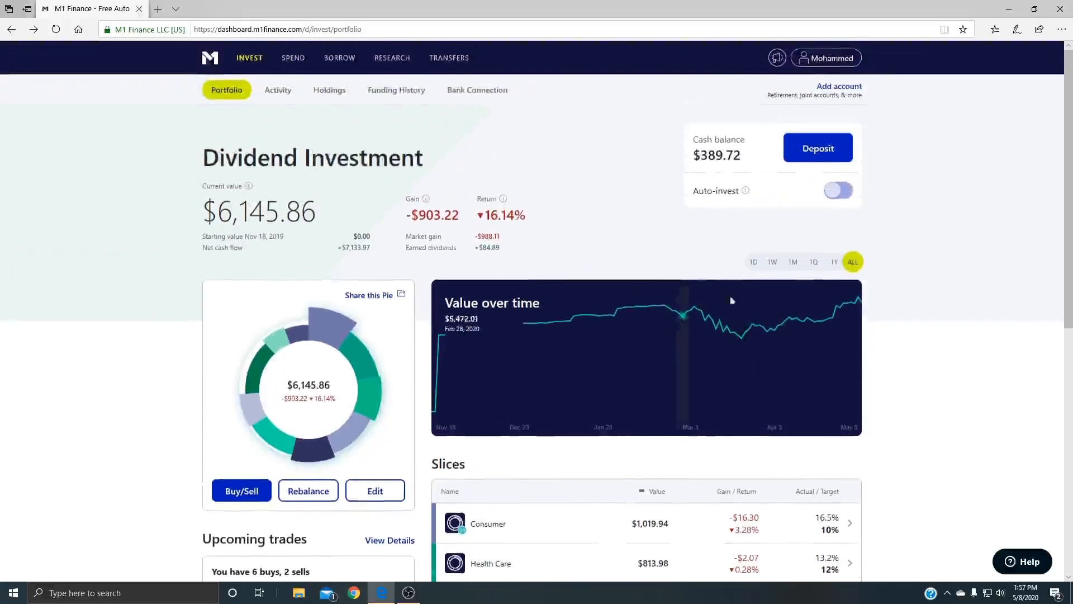
scroll("down", 3)
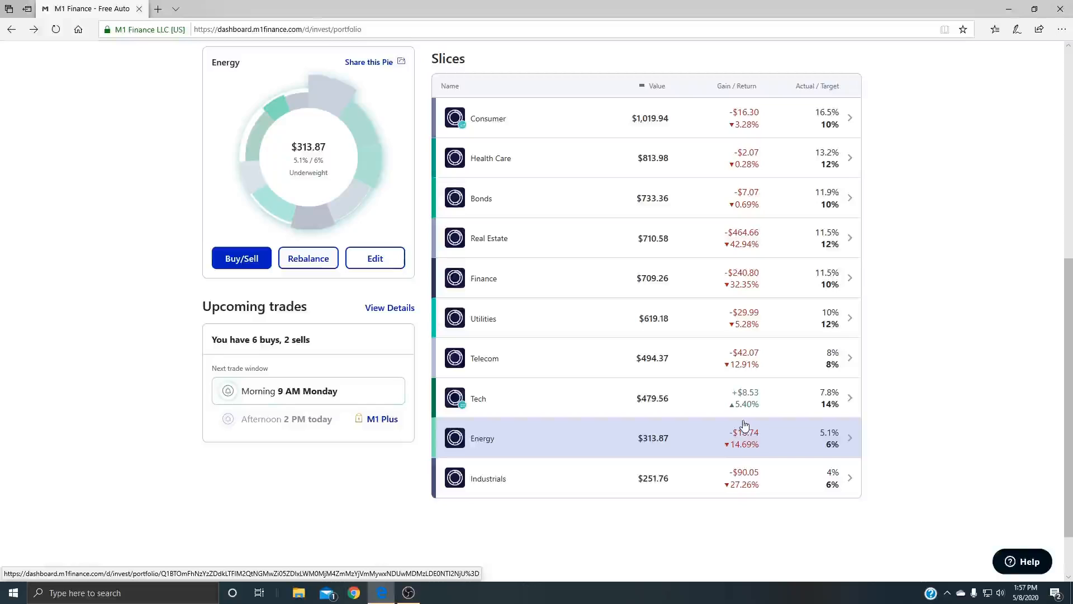
mouse_move(610, 440)
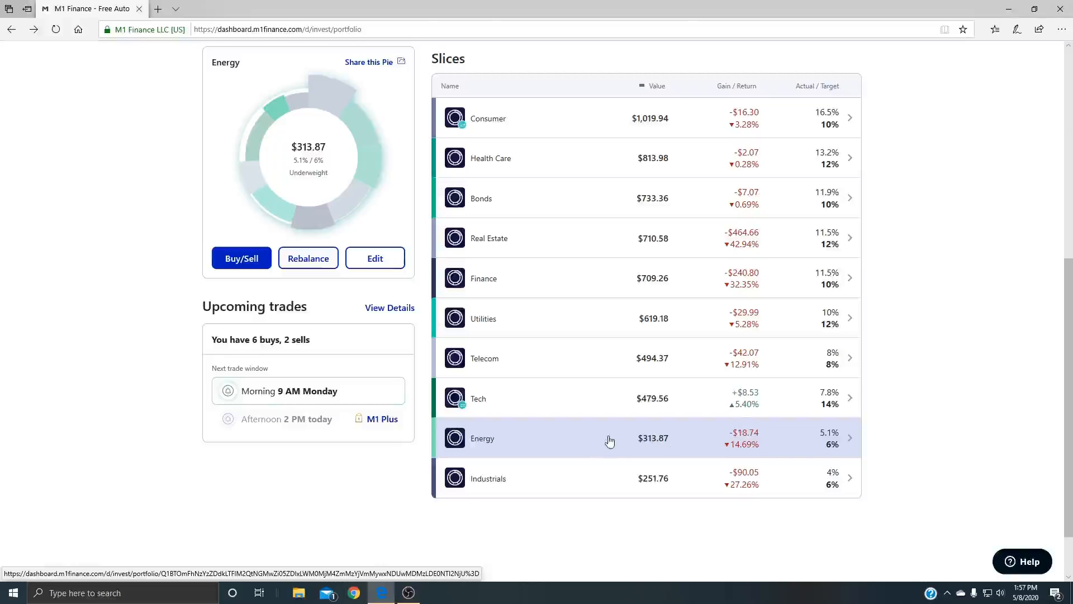
left_click(610, 438)
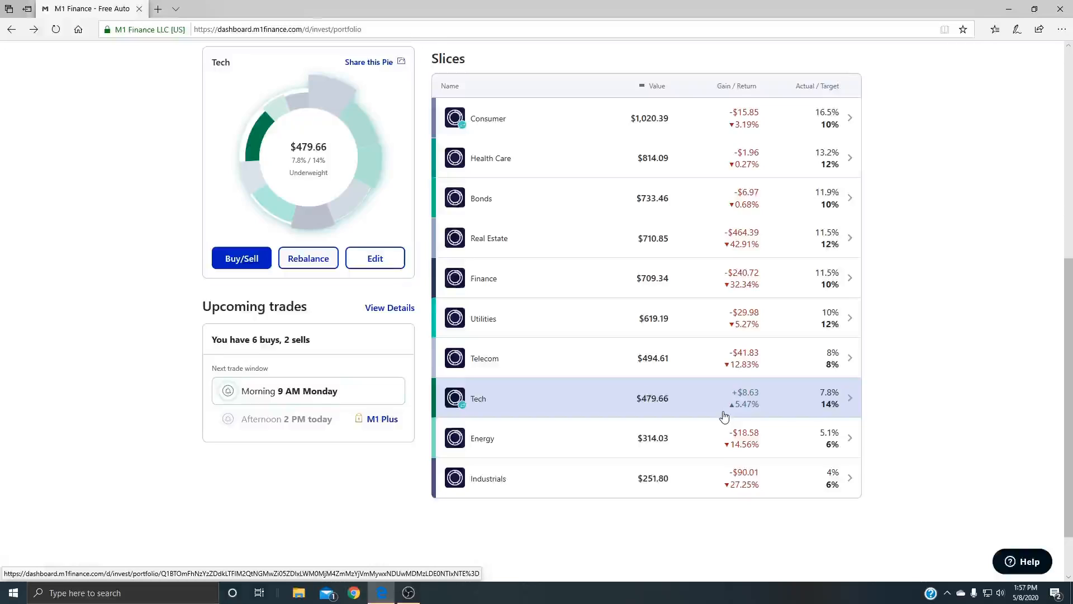
mouse_move(573, 387)
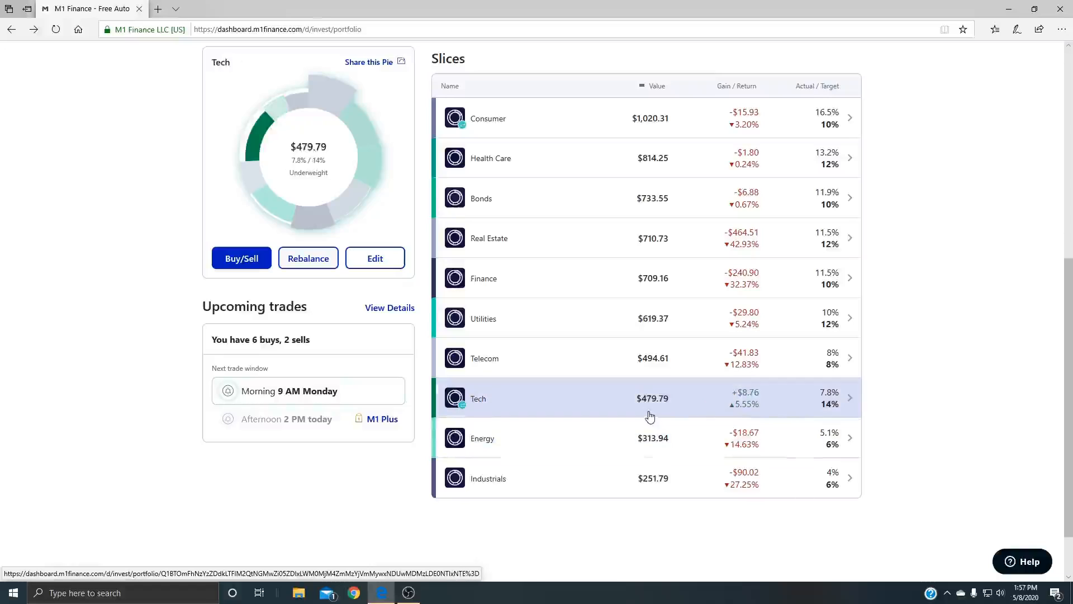
left_click(488, 118)
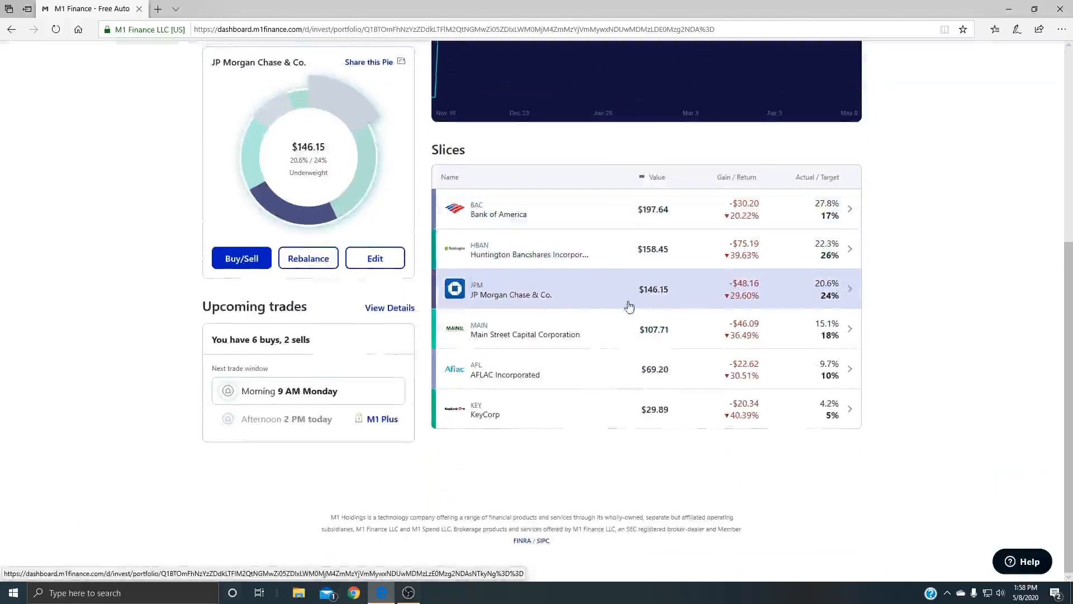
- Go back to the sector slices and open Bonds: $733.53 with LQD, BNDX and VYM
left_click(562, 249)
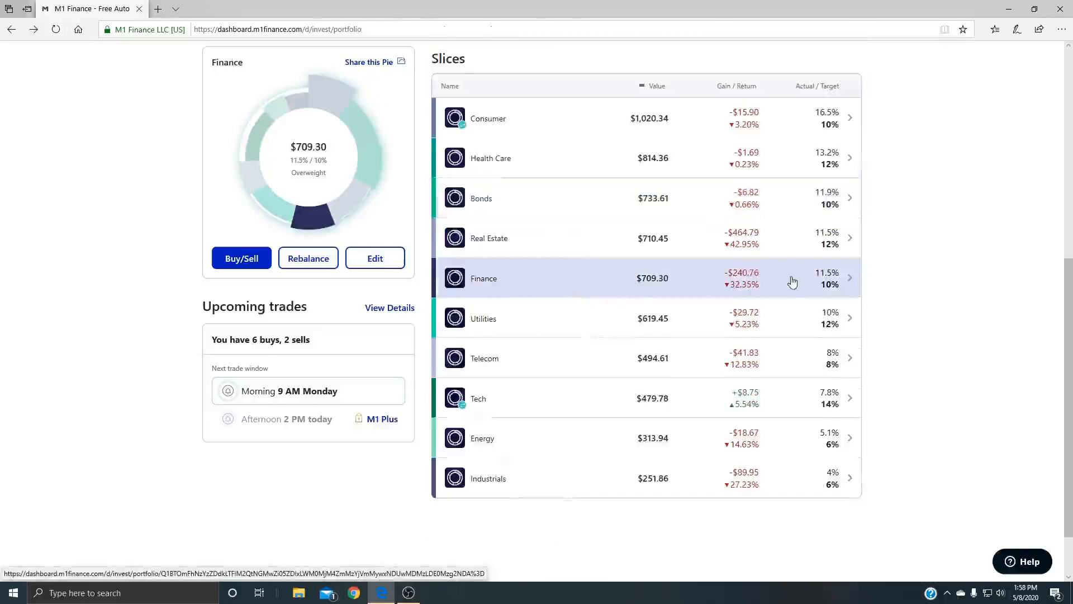
mouse_move(790, 285)
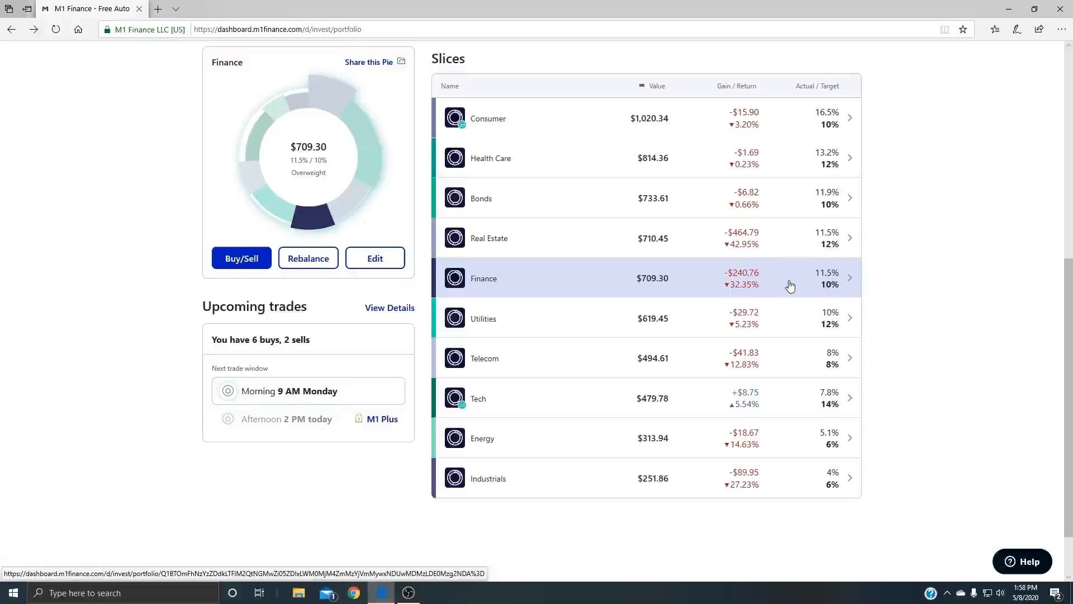
mouse_move(843, 290)
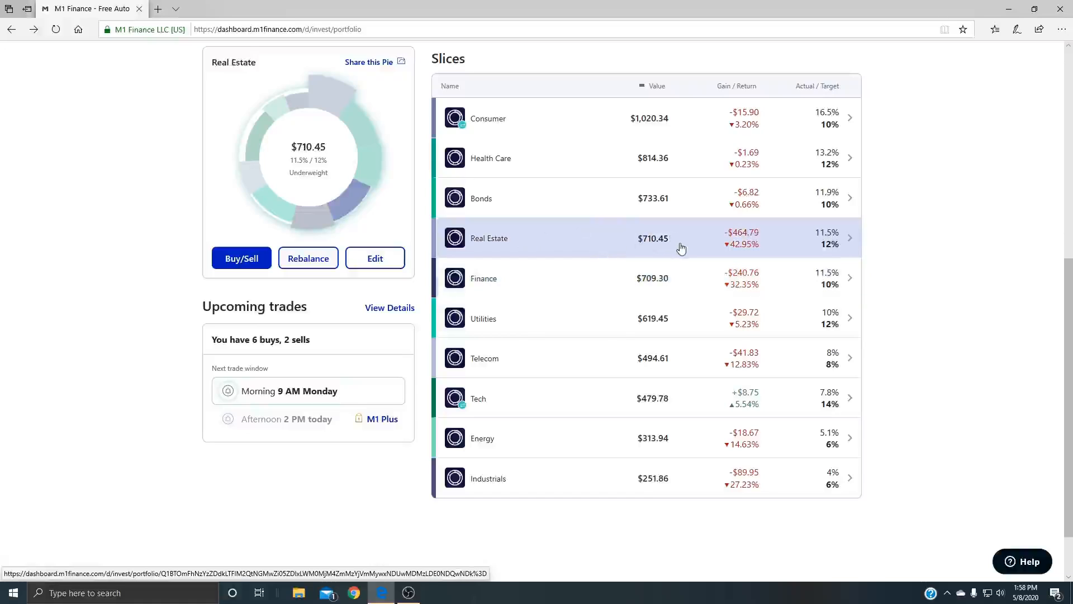
mouse_move(688, 260)
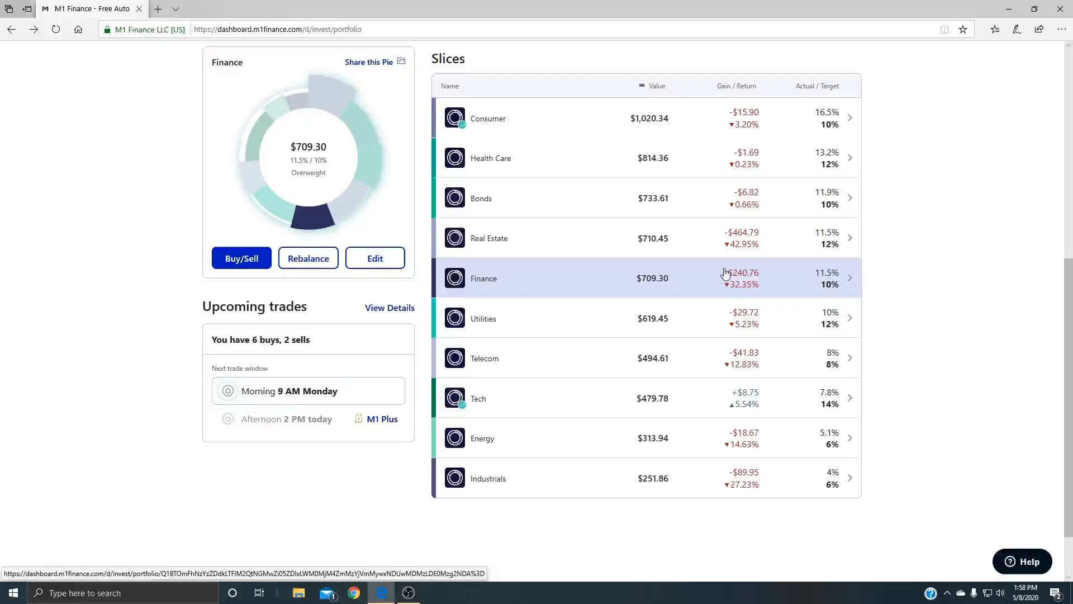
mouse_move(679, 278)
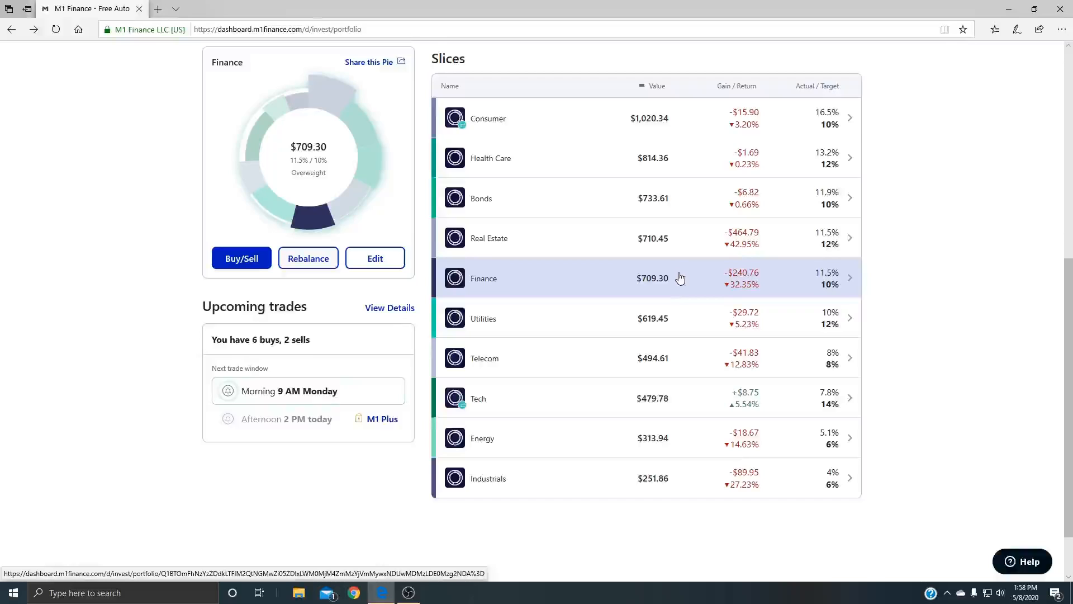
mouse_move(665, 279)
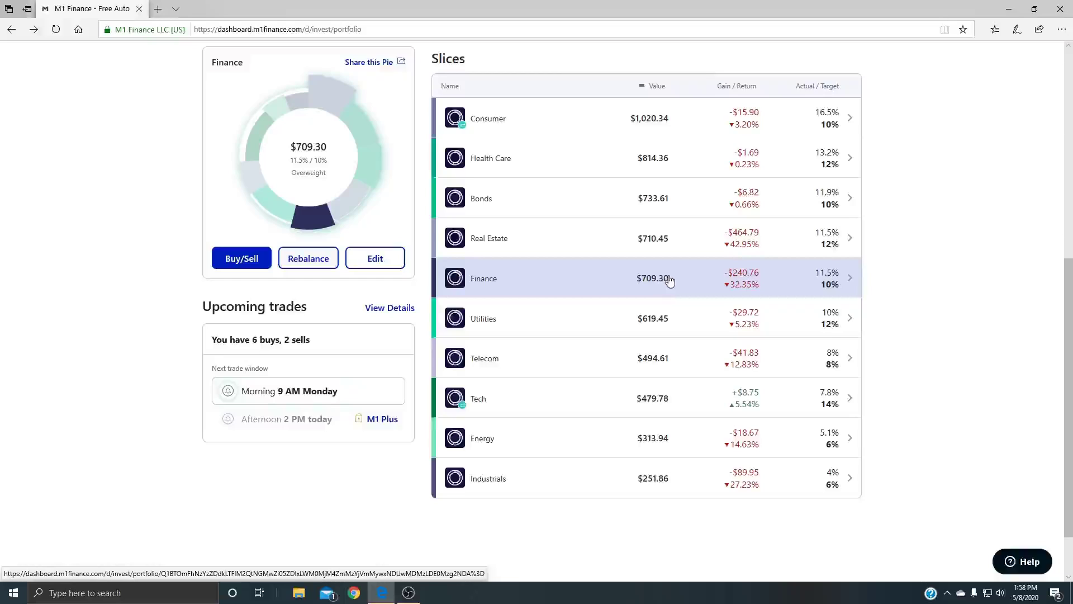
mouse_move(608, 266)
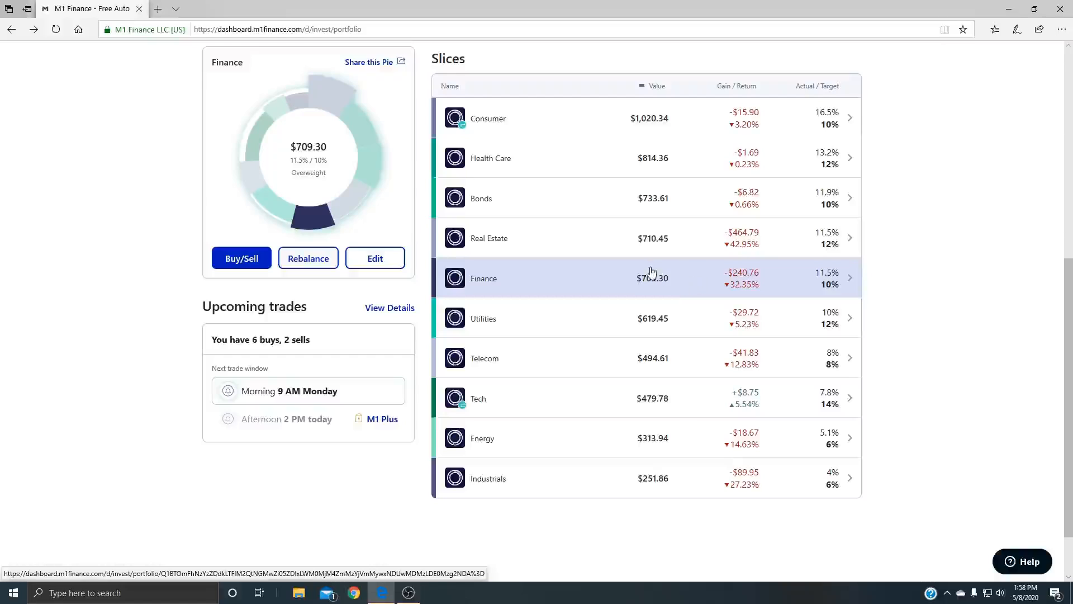
left_click(481, 199)
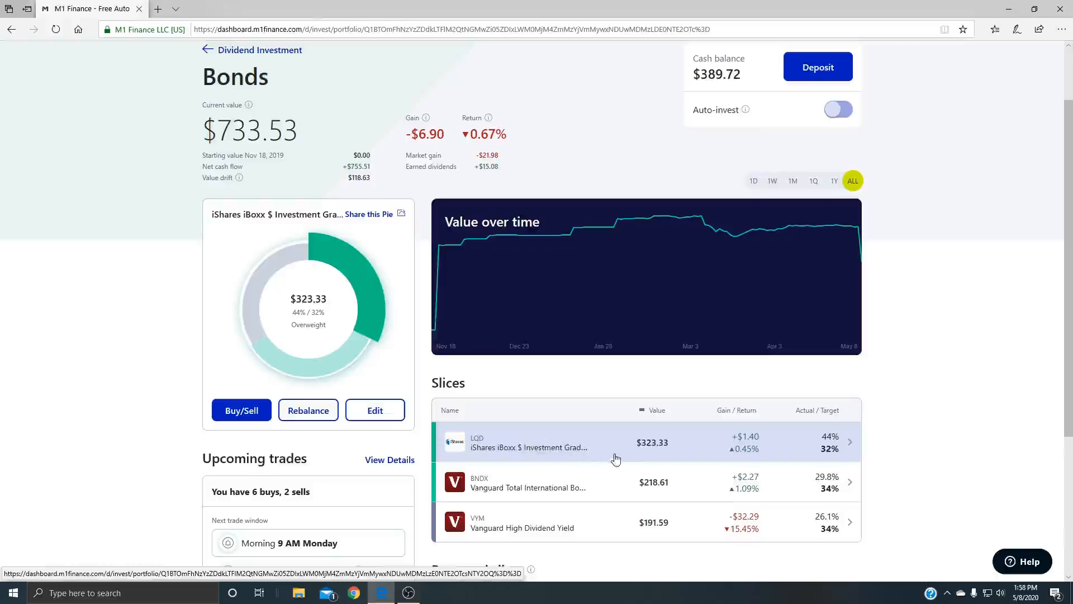
- Leave the Bonds slice and scroll to the portfolio top showing $6,149.09, down 16.08%
left_click(616, 442)
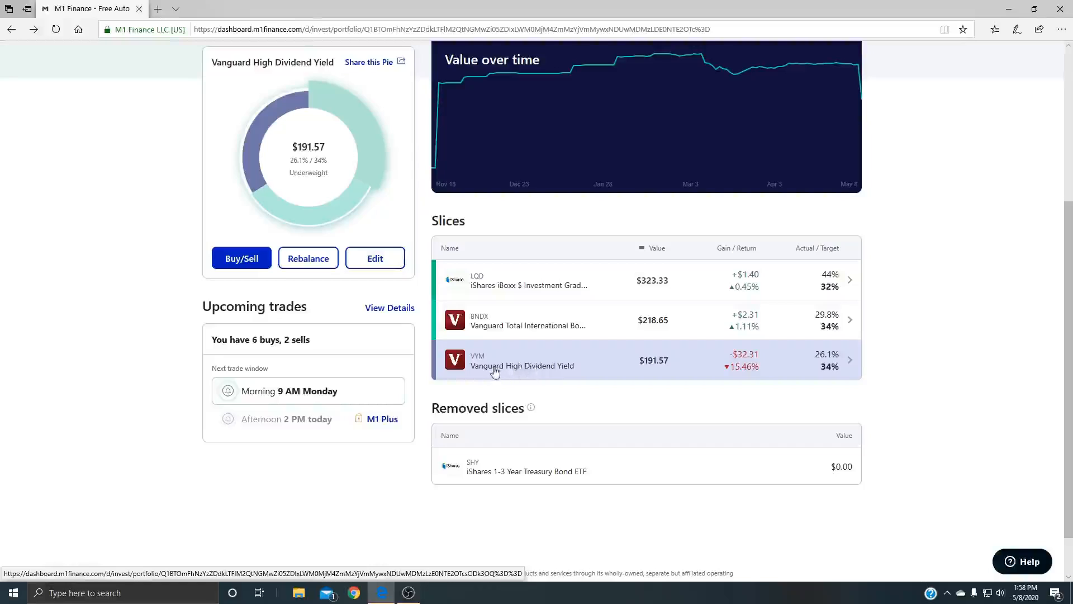
mouse_move(652, 366)
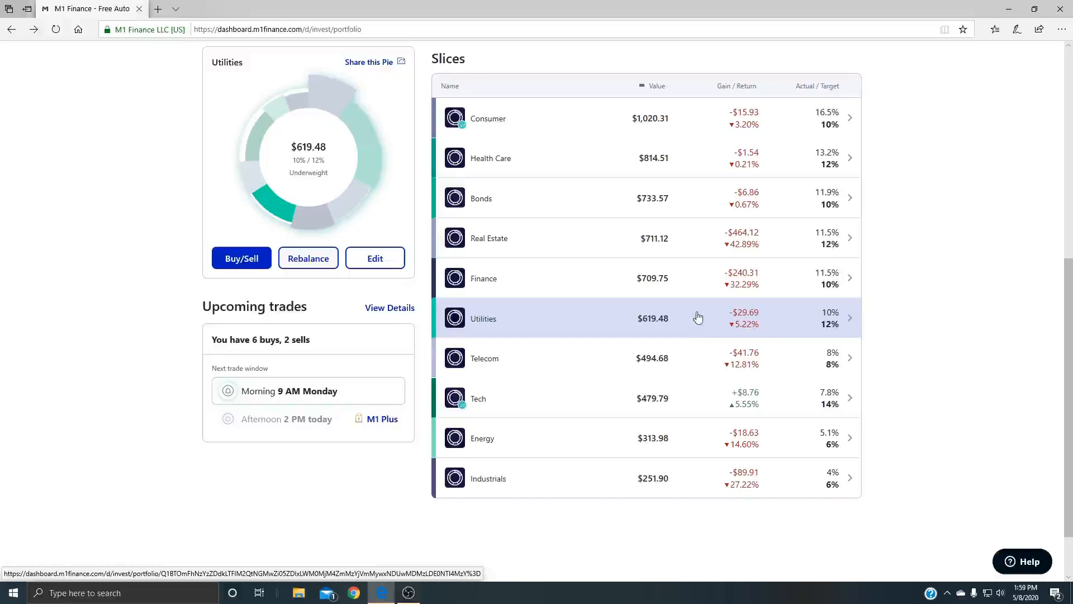
scroll("up", 3)
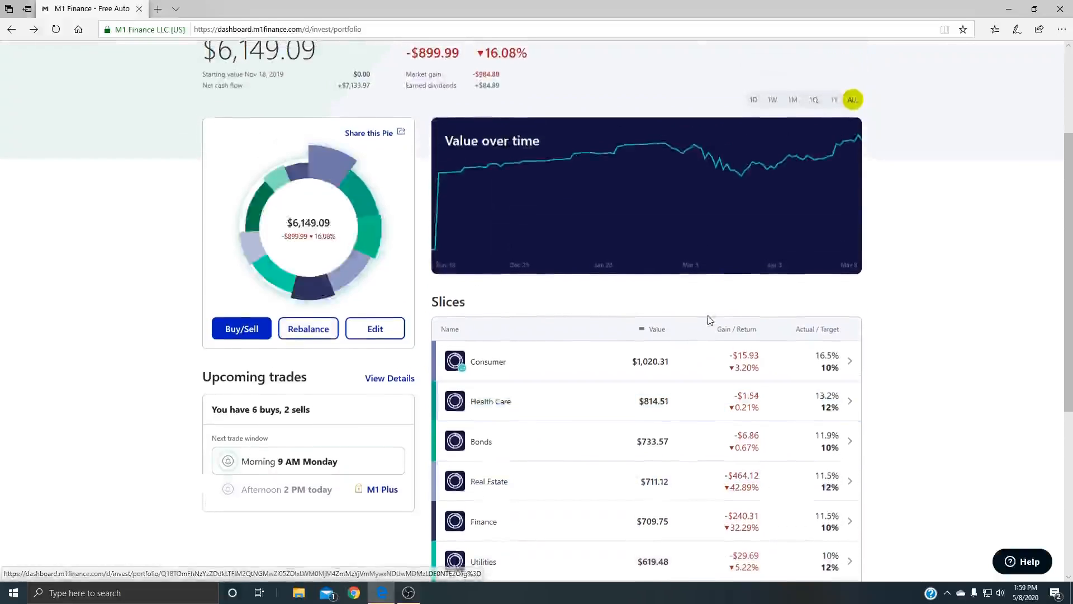
scroll("up", 3)
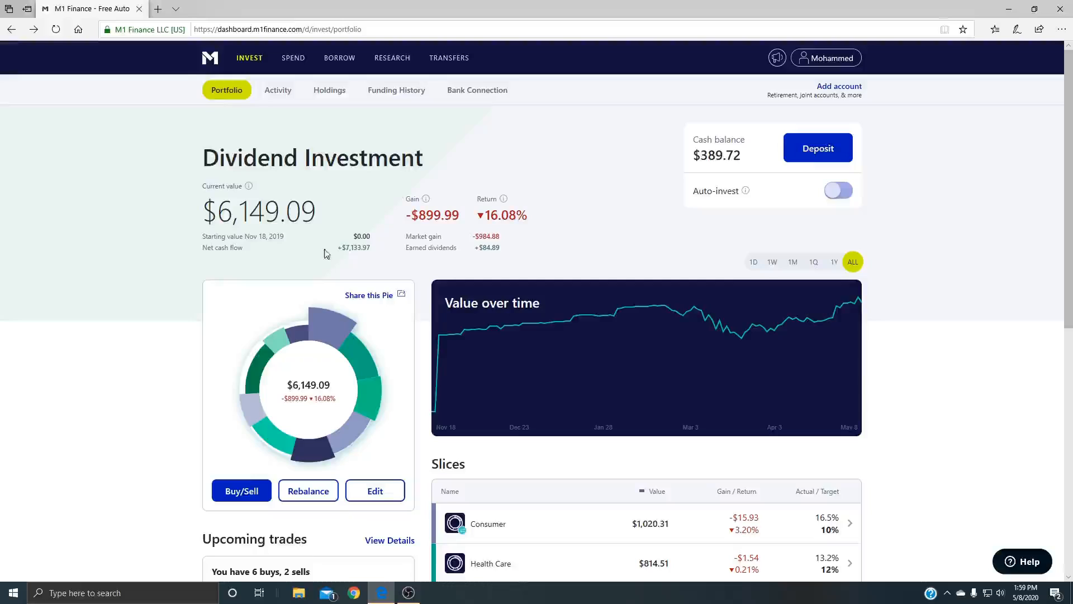
double_click(489, 247)
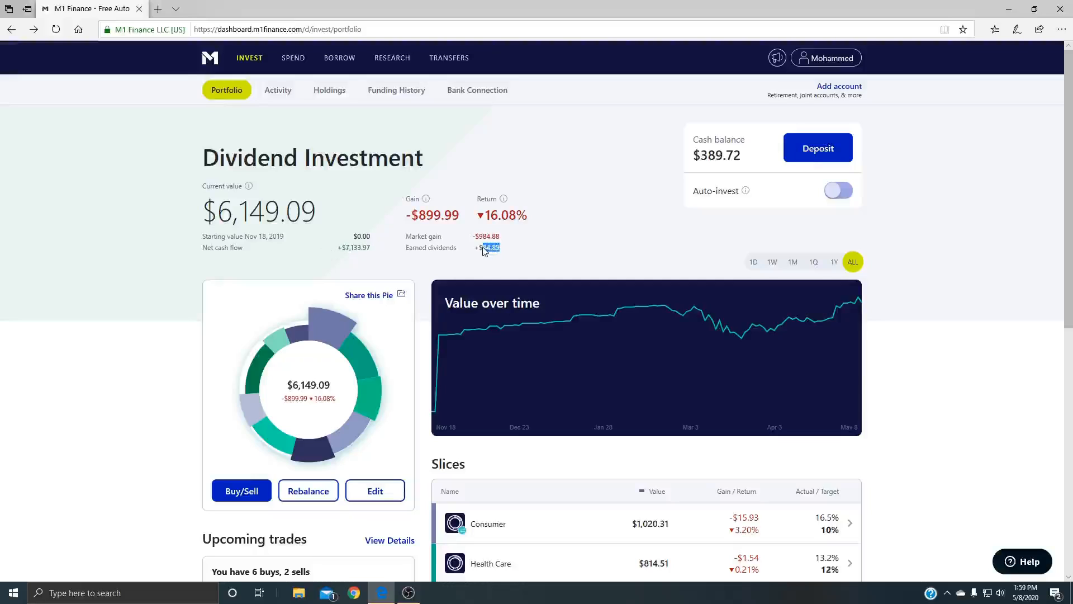
left_click(278, 90)
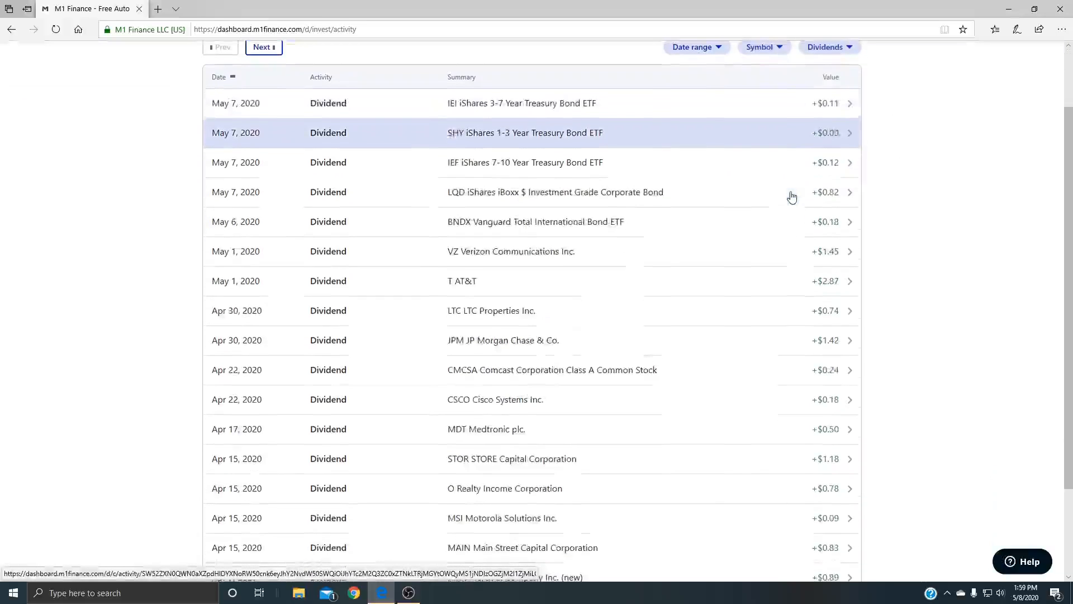
scroll("down", 3)
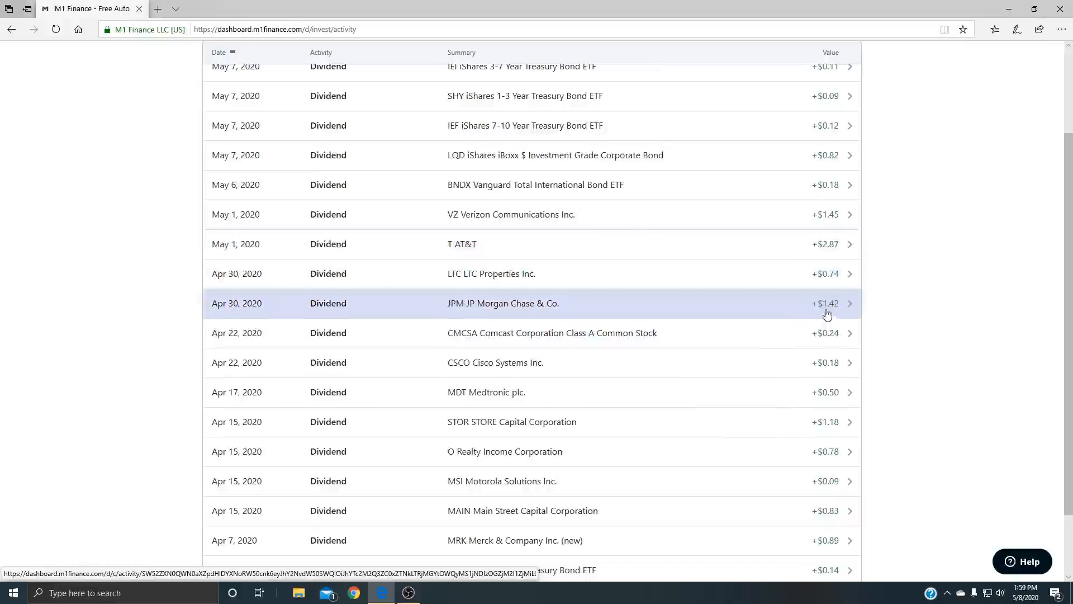
mouse_move(508, 232)
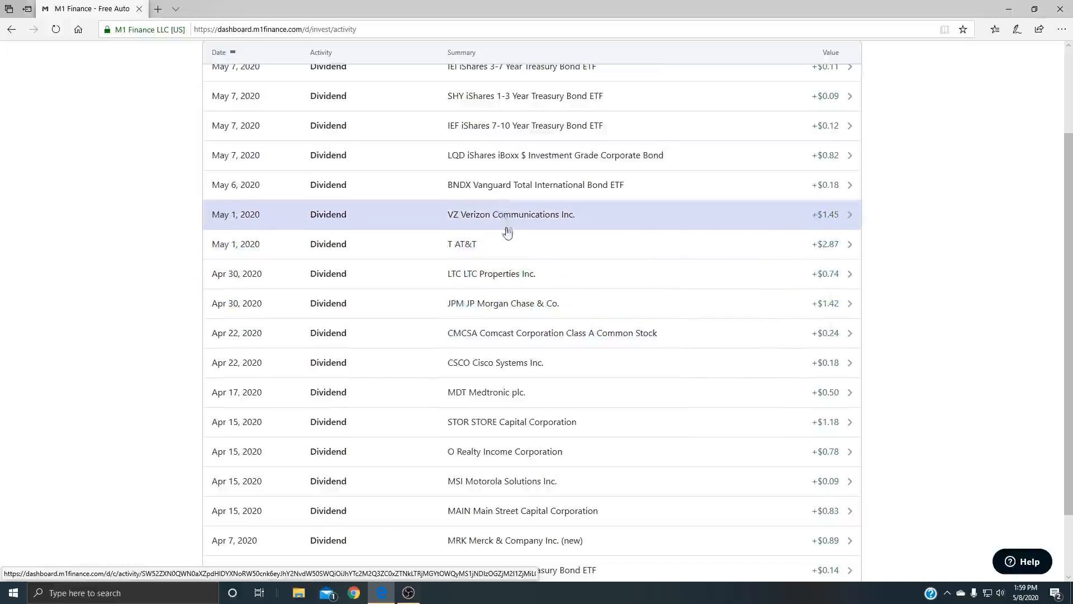
mouse_move(475, 247)
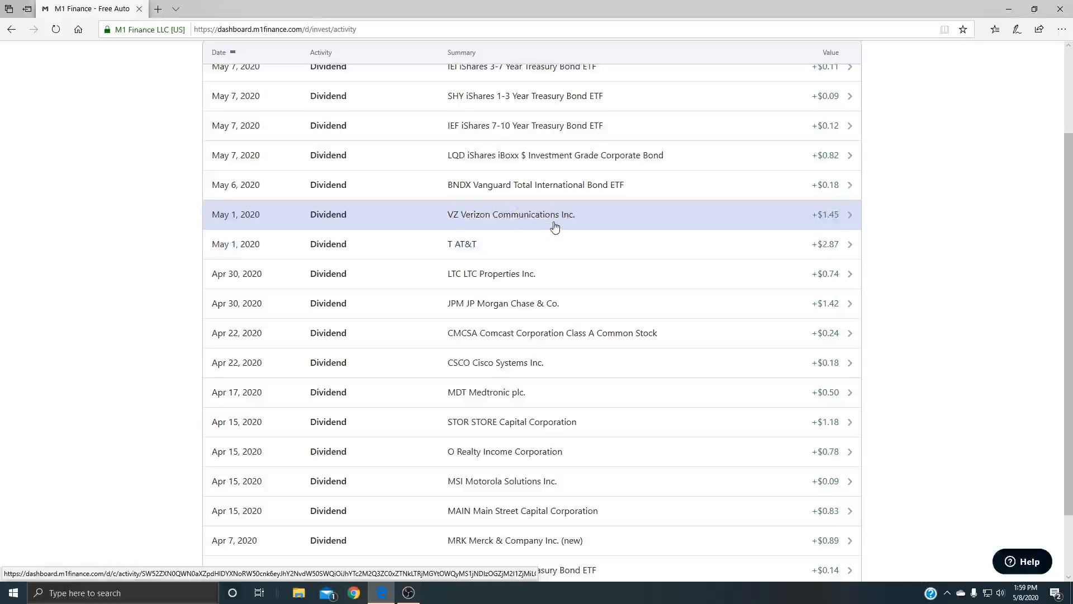
mouse_move(499, 243)
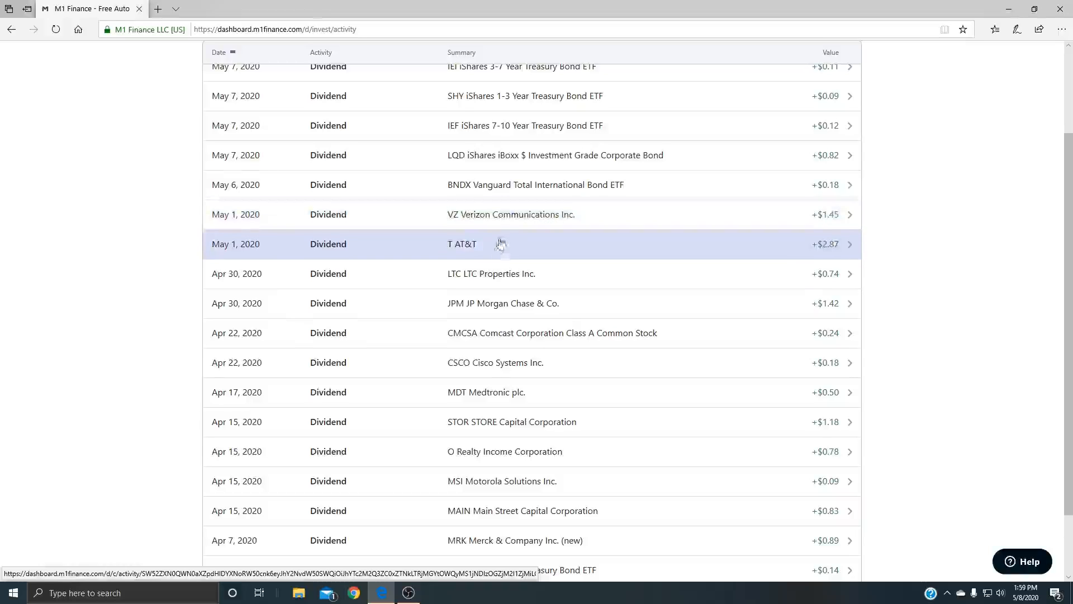
mouse_move(826, 251)
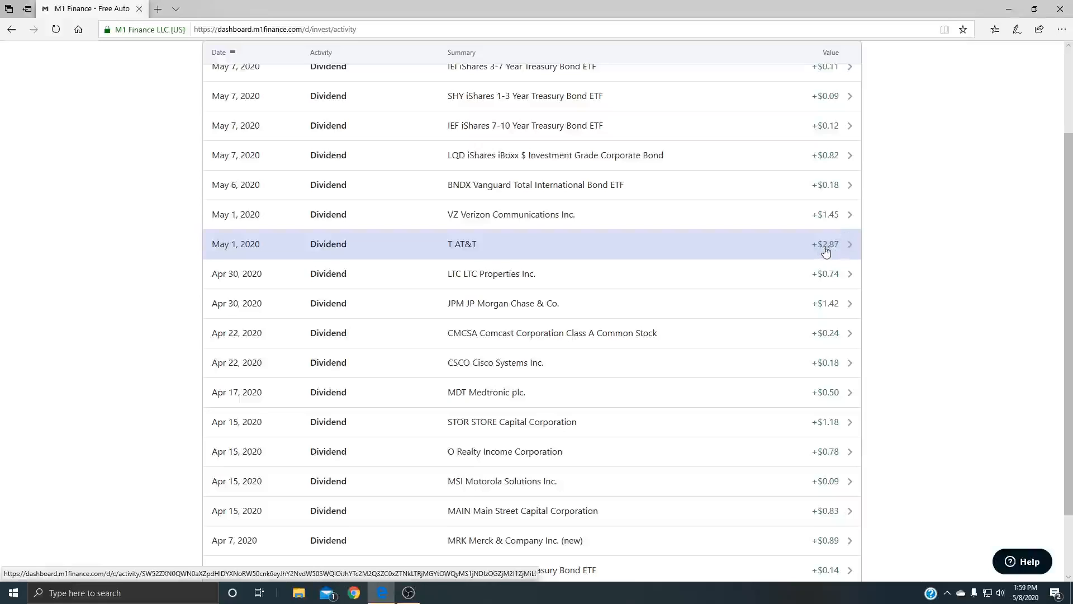
scroll("up", 3)
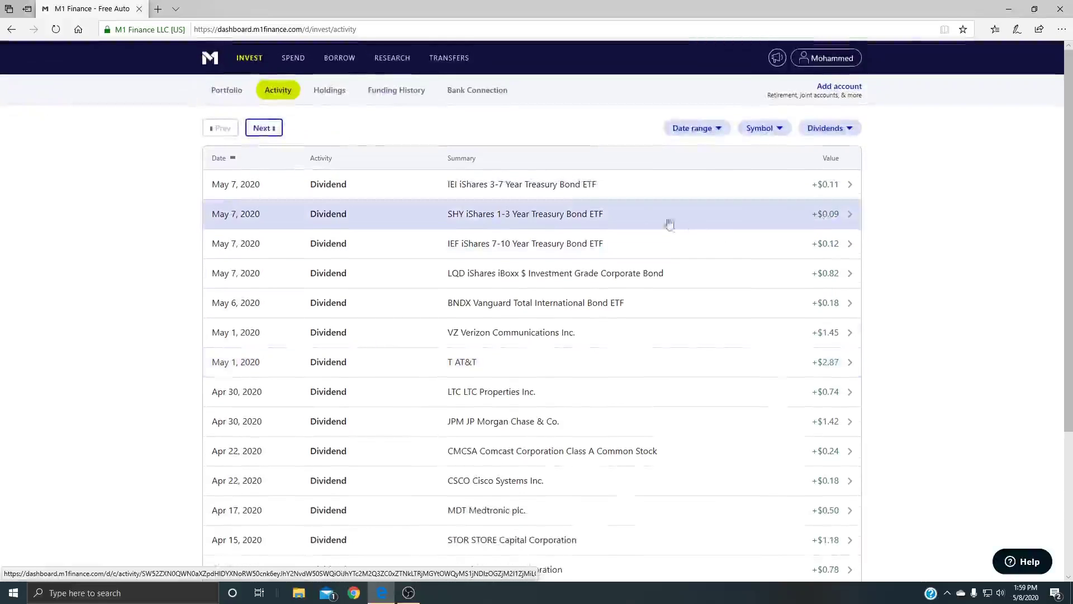
left_click(227, 89)
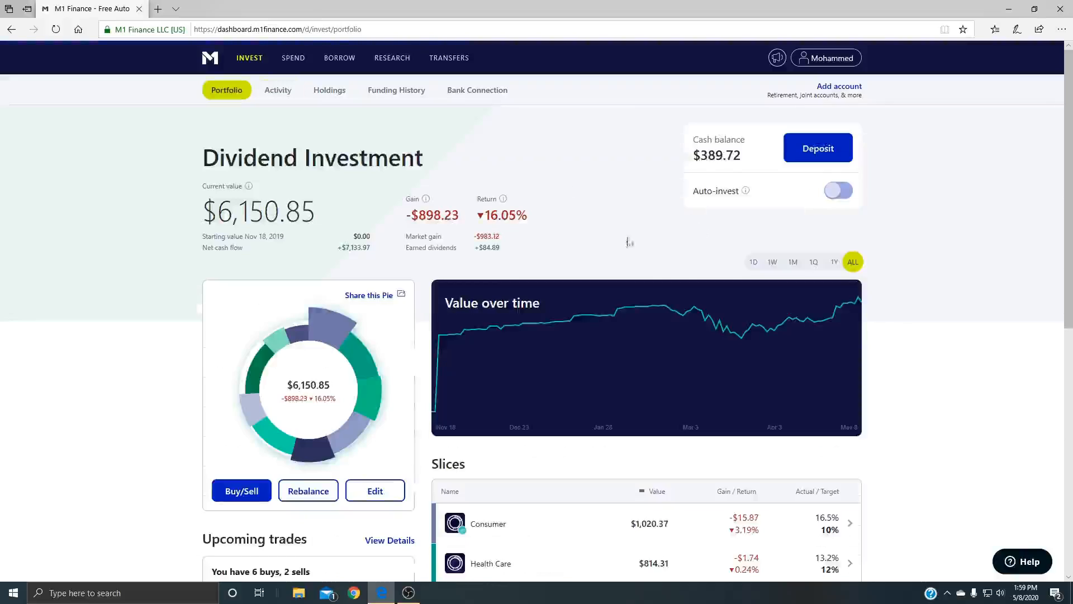
mouse_move(502, 252)
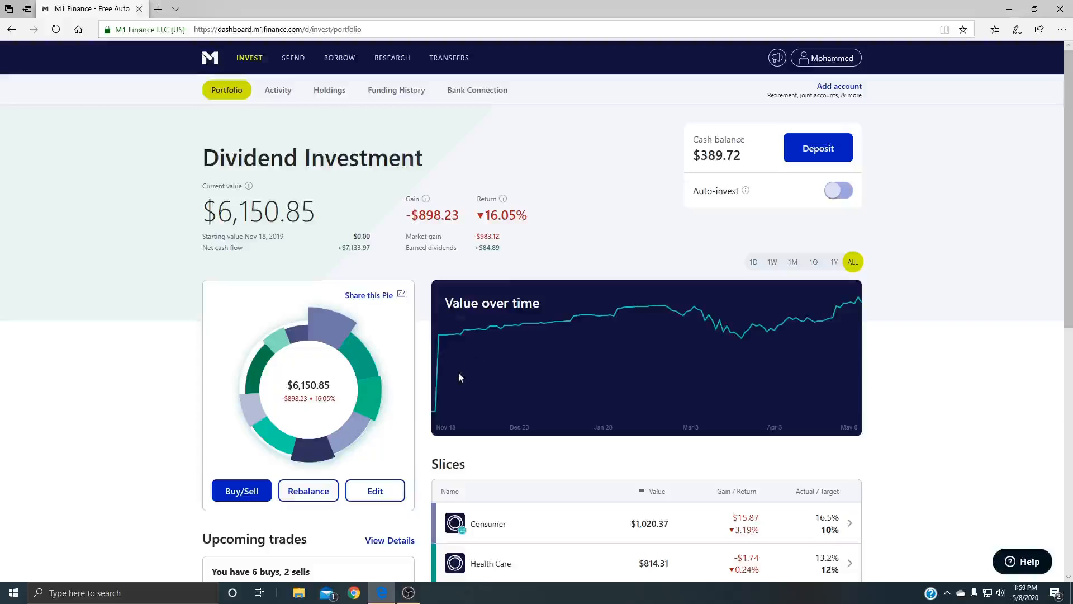
mouse_move(435, 420)
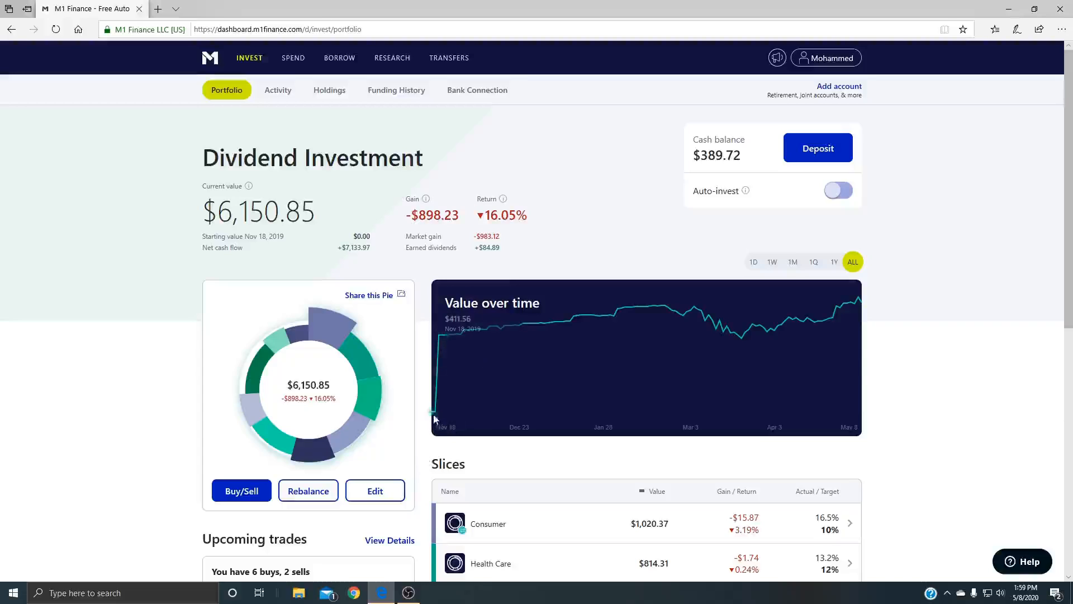
mouse_move(433, 410)
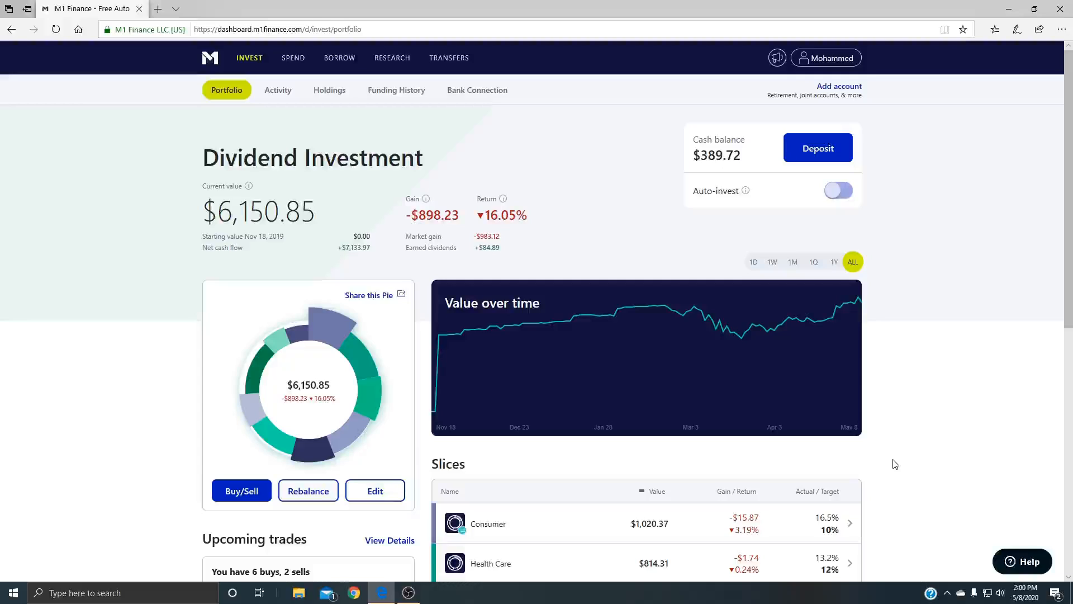
mouse_move(889, 464)
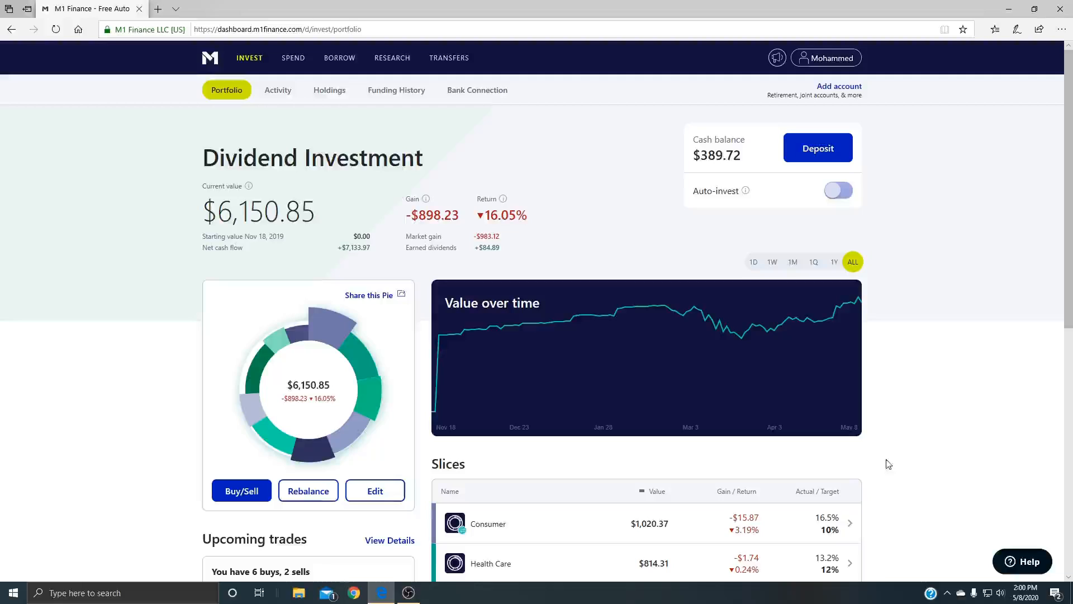
mouse_move(918, 306)
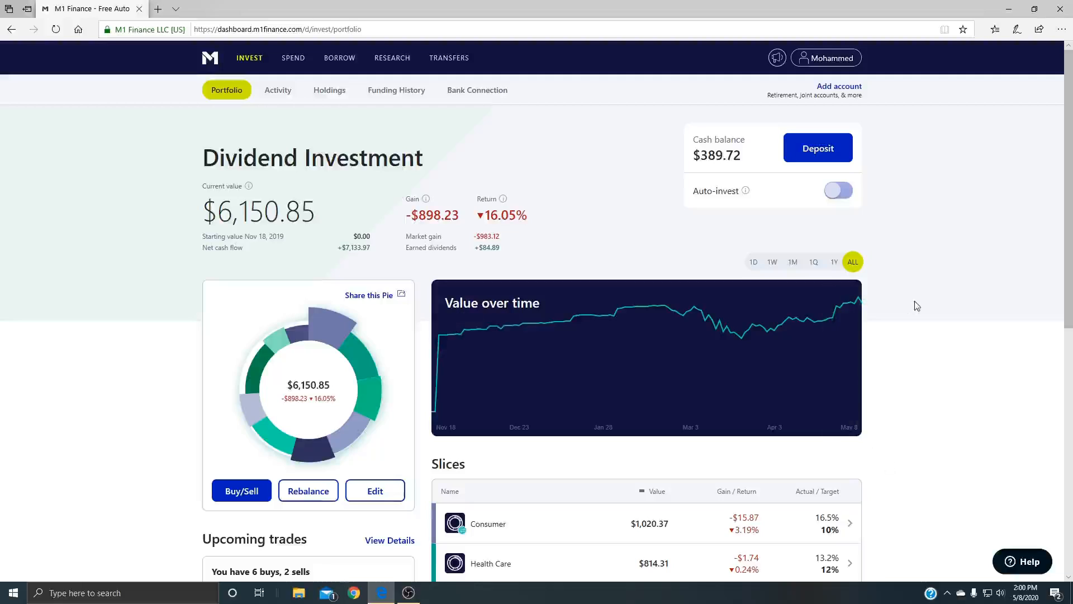
mouse_move(913, 301)
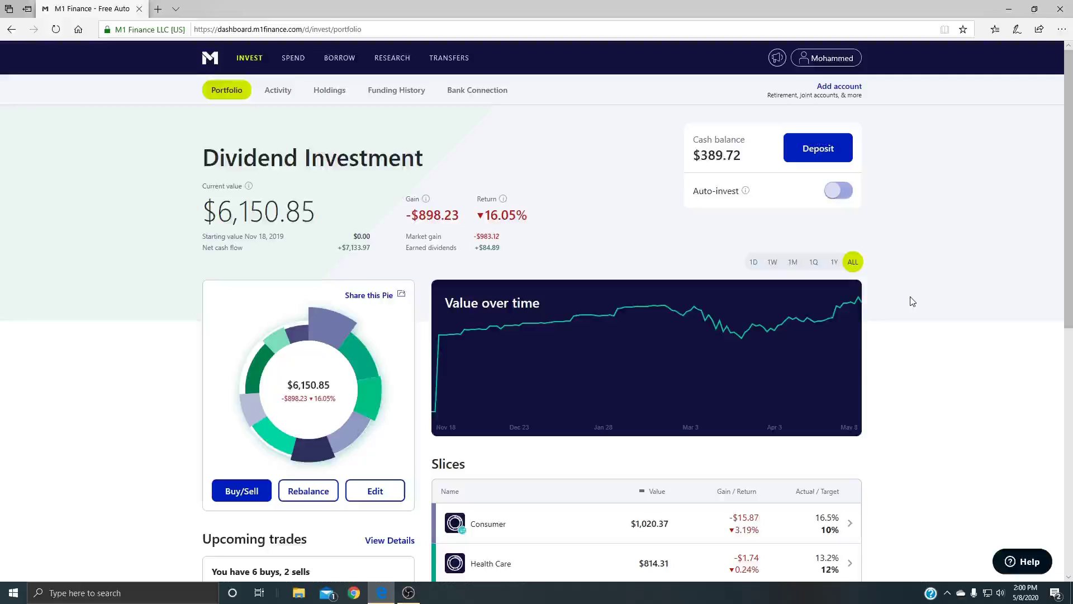
mouse_move(876, 265)
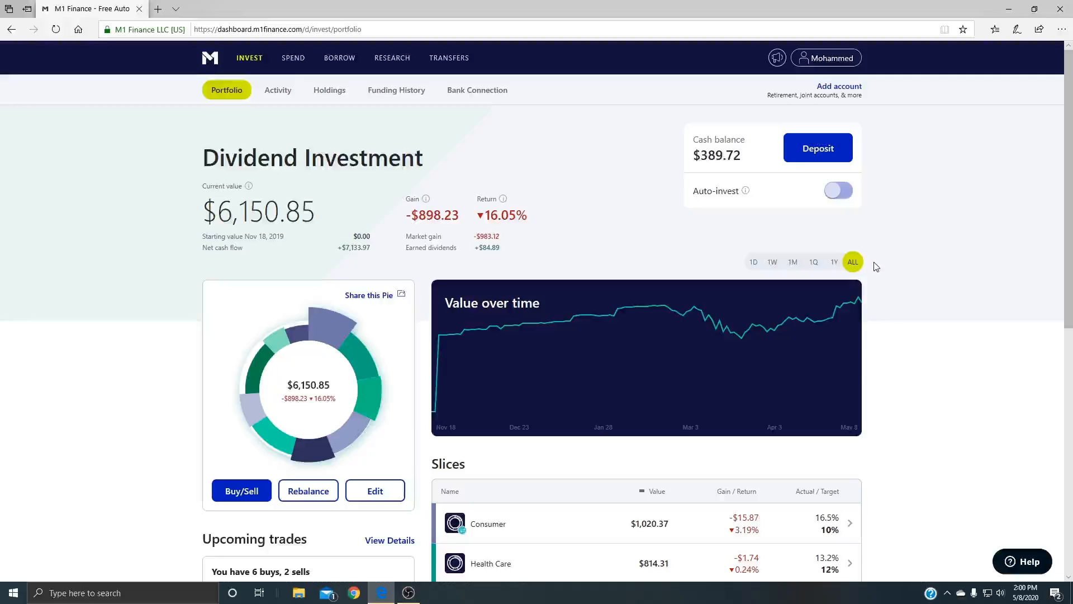